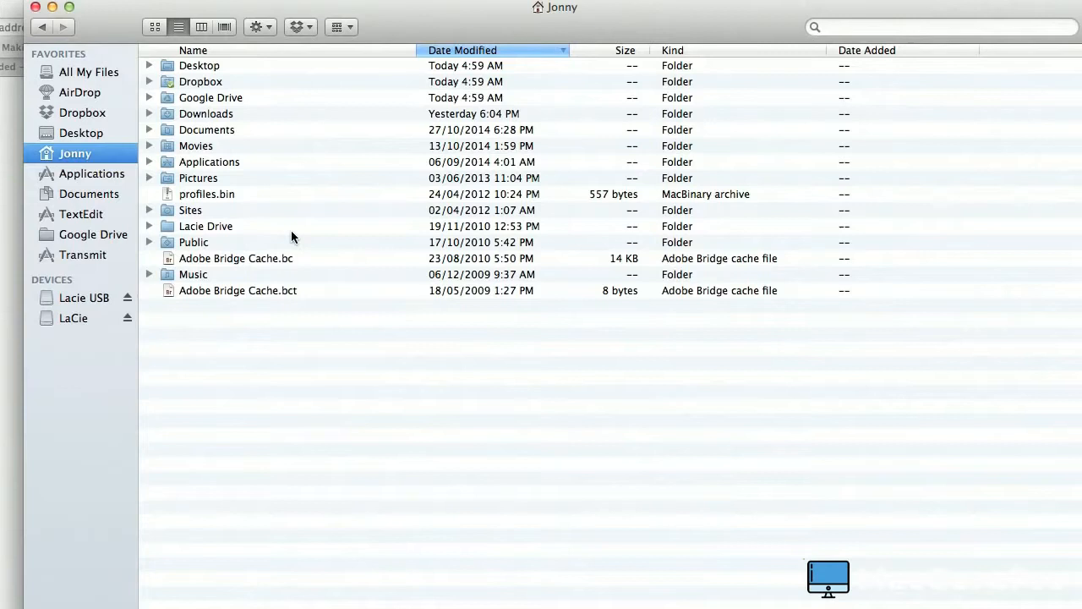
mouse_move(98, 183)
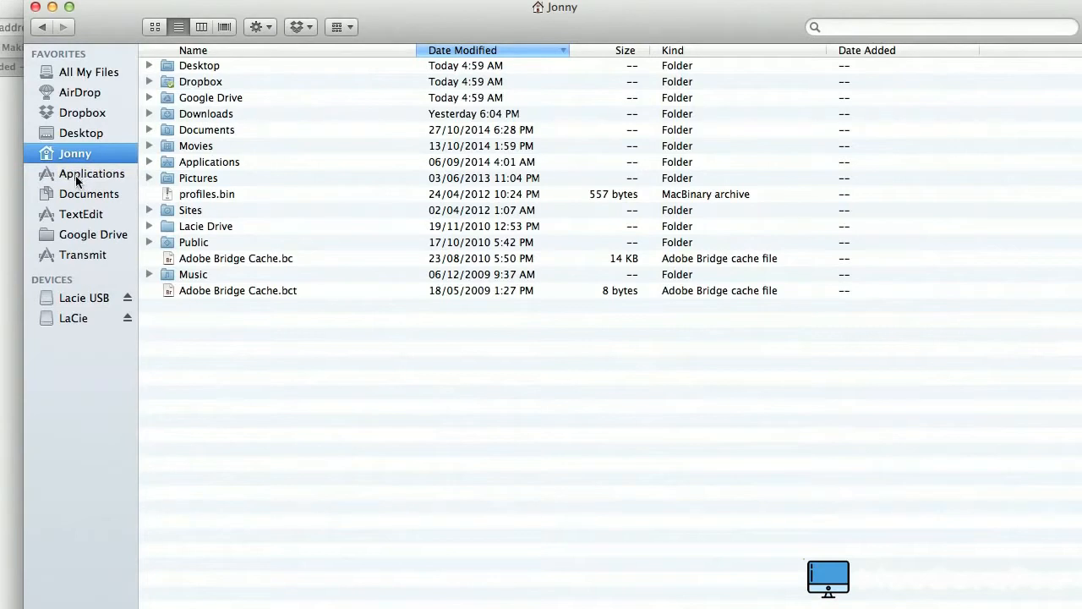
Step: Navigate Finder from Applications into the Utilities folder
click(91, 173)
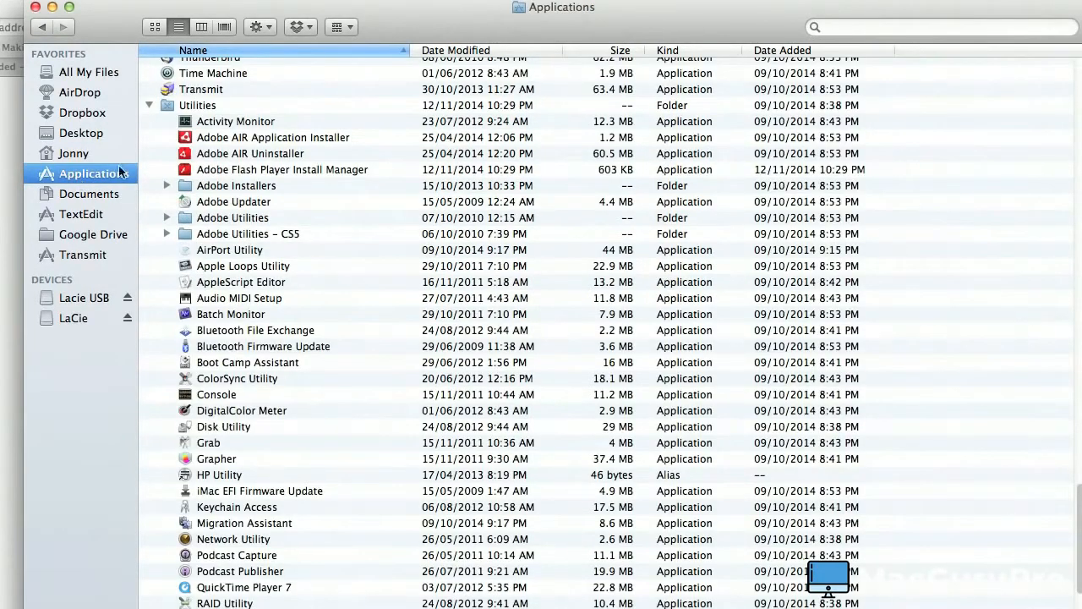
scroll(down, 3)
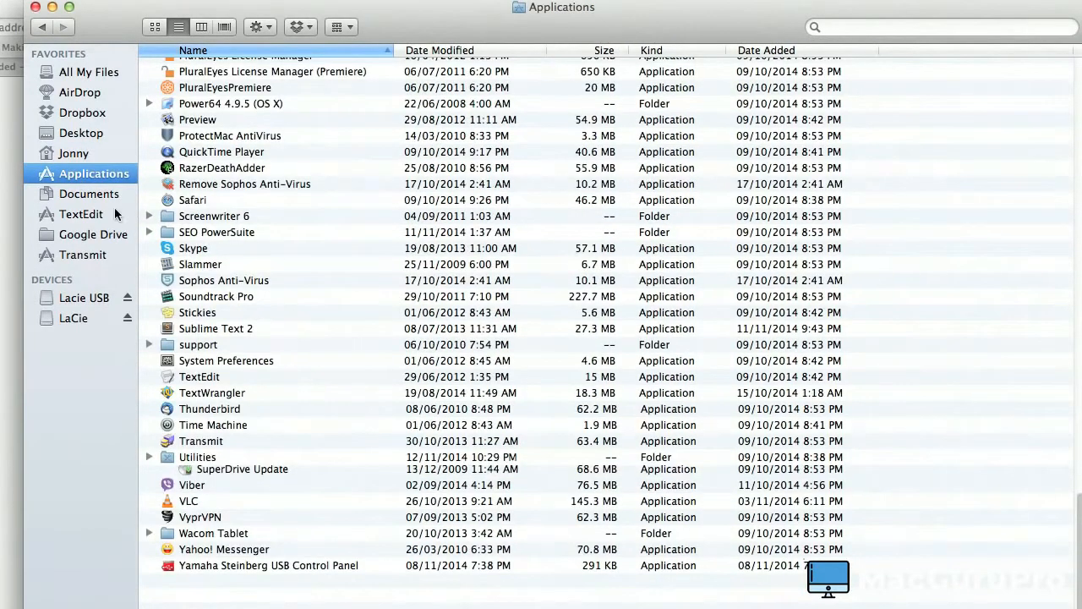
scroll(up, 3)
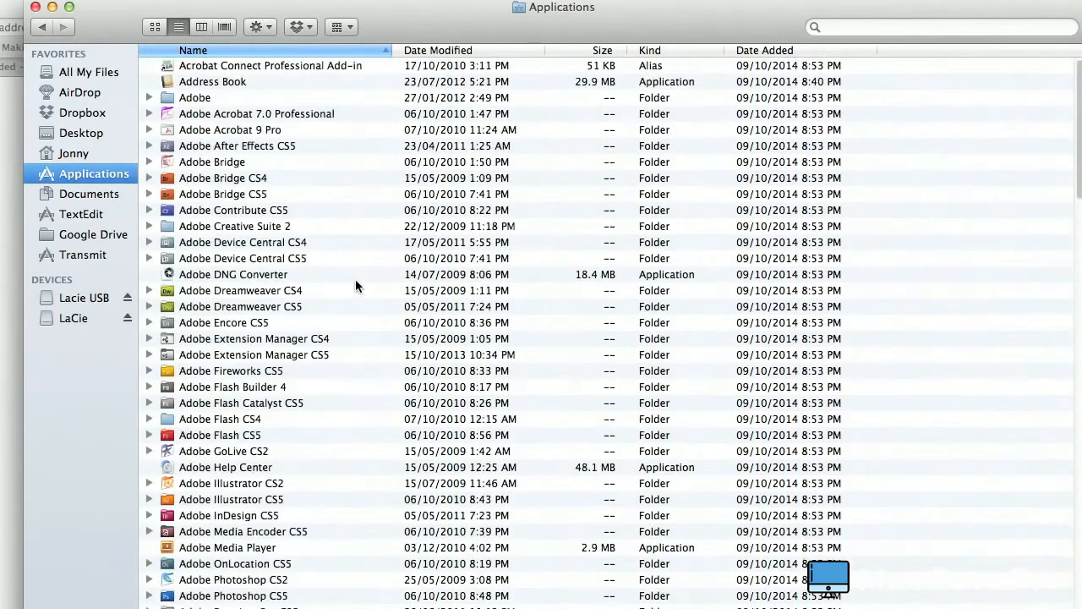
scroll(down, 3)
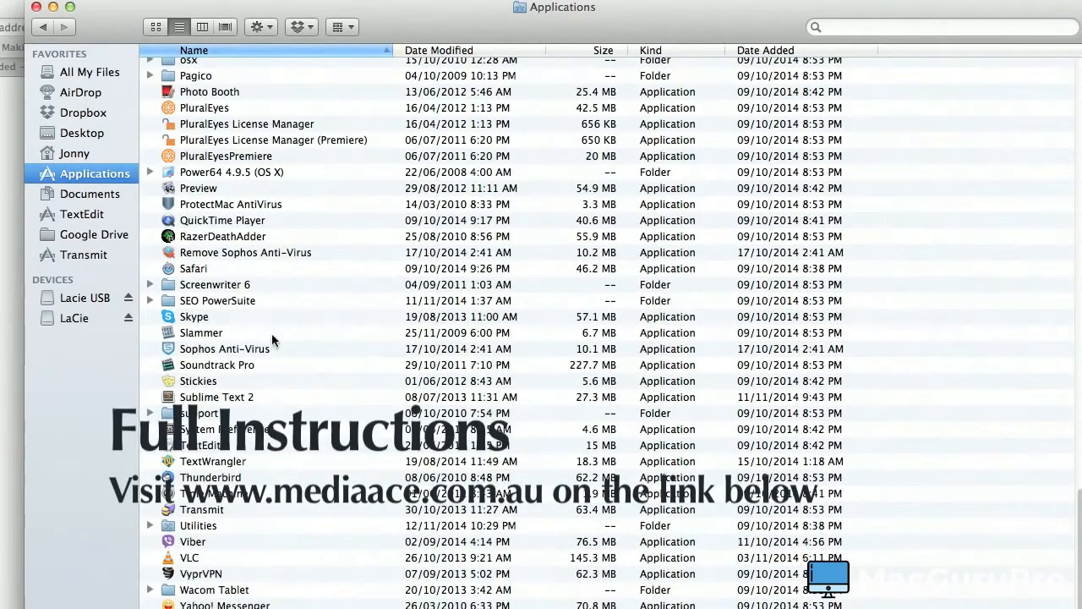
click(151, 525)
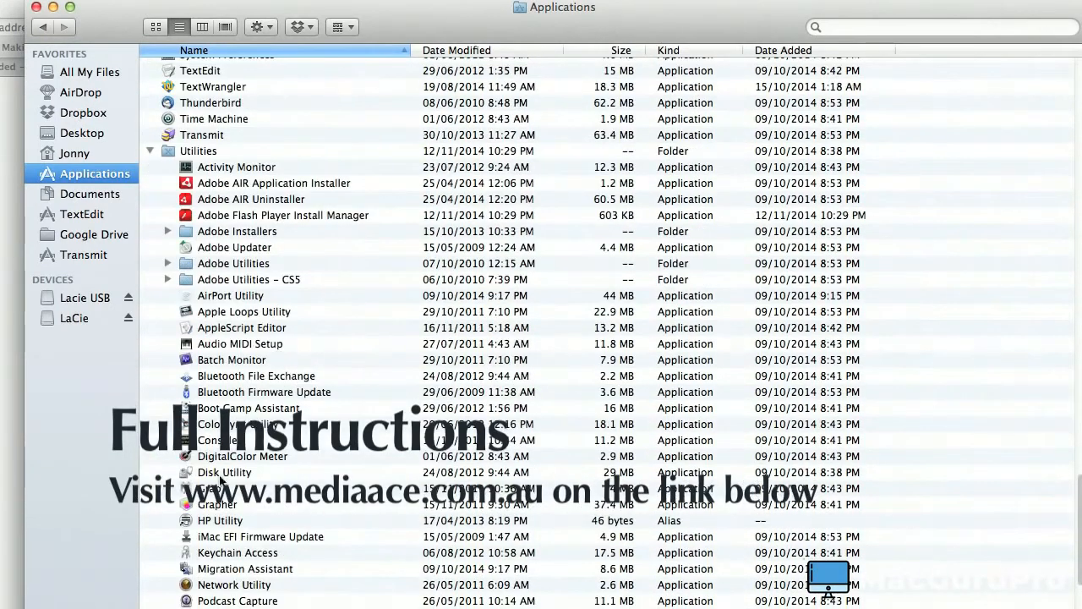
Step: Launch Disk Utility from the Utilities folder
click(223, 471)
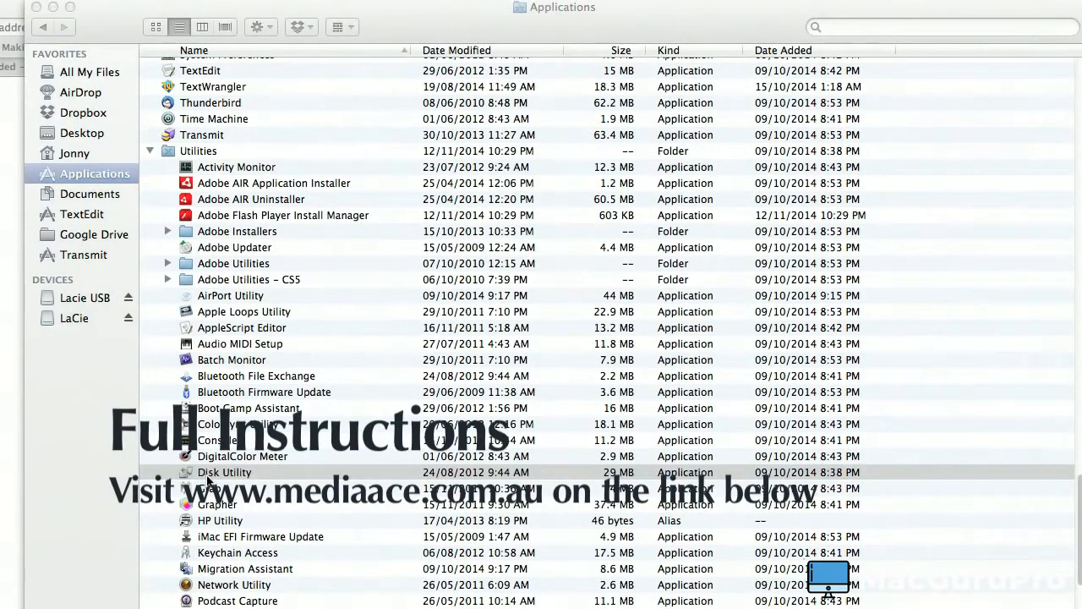
double_click(223, 472)
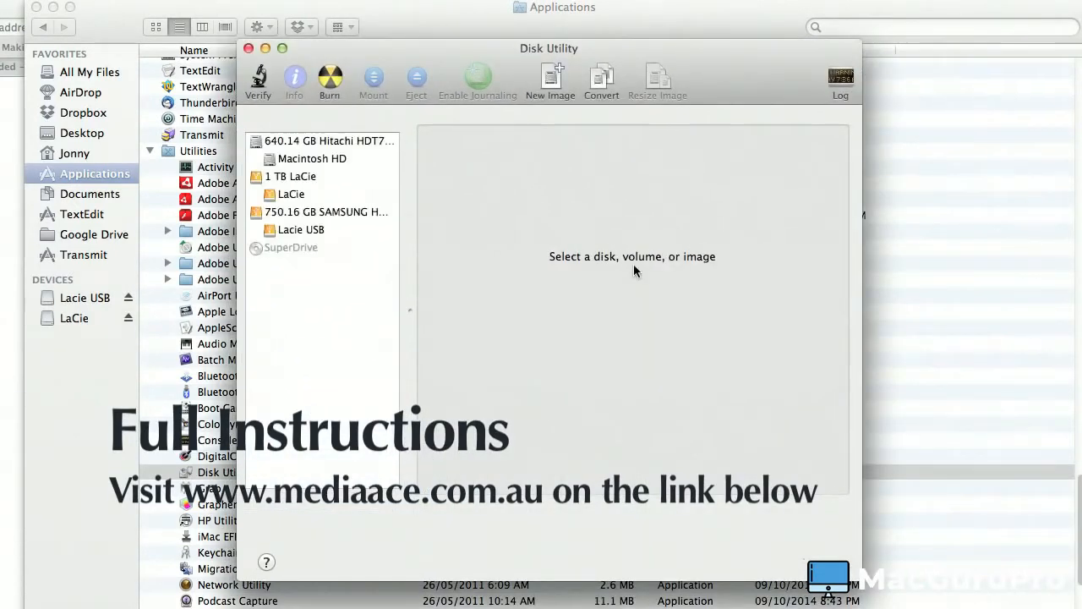
mouse_move(582, 260)
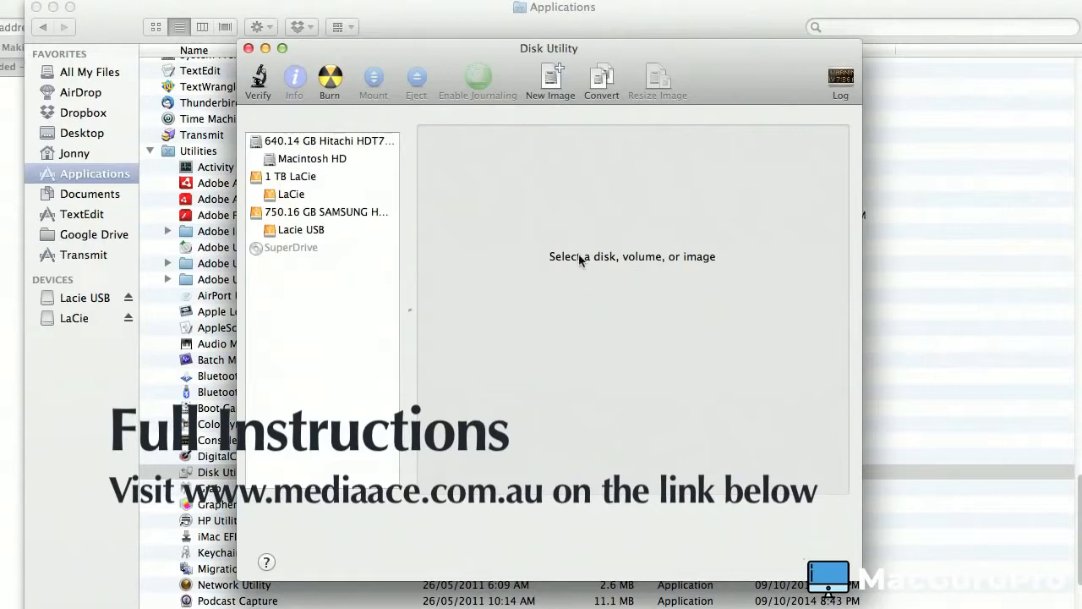
mouse_move(695, 270)
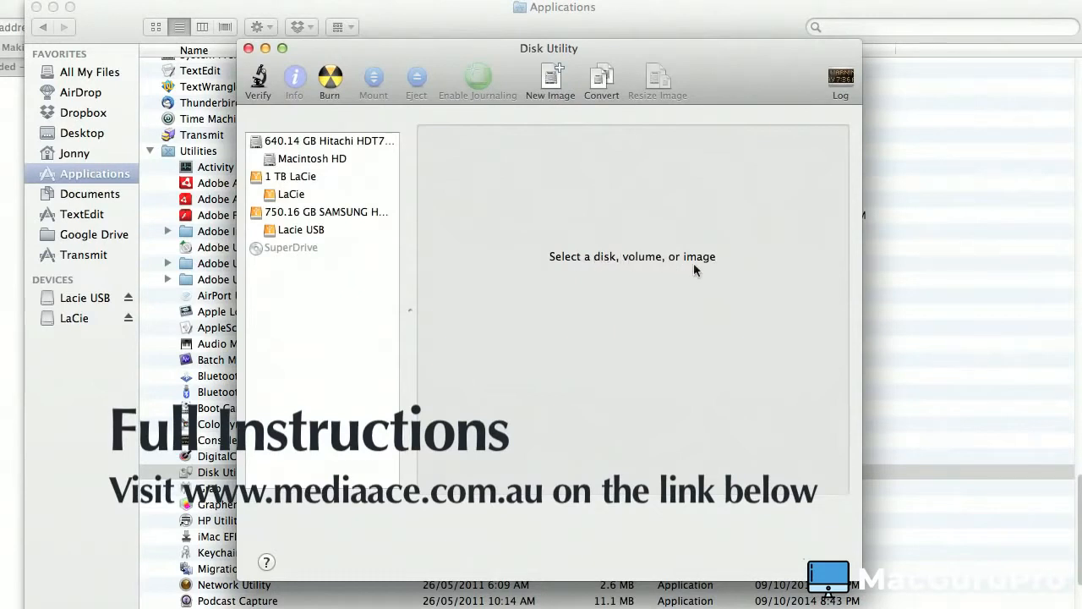
Step: Select the 640.14 GB Hitachi internal disk to show its First Aid details
click(328, 141)
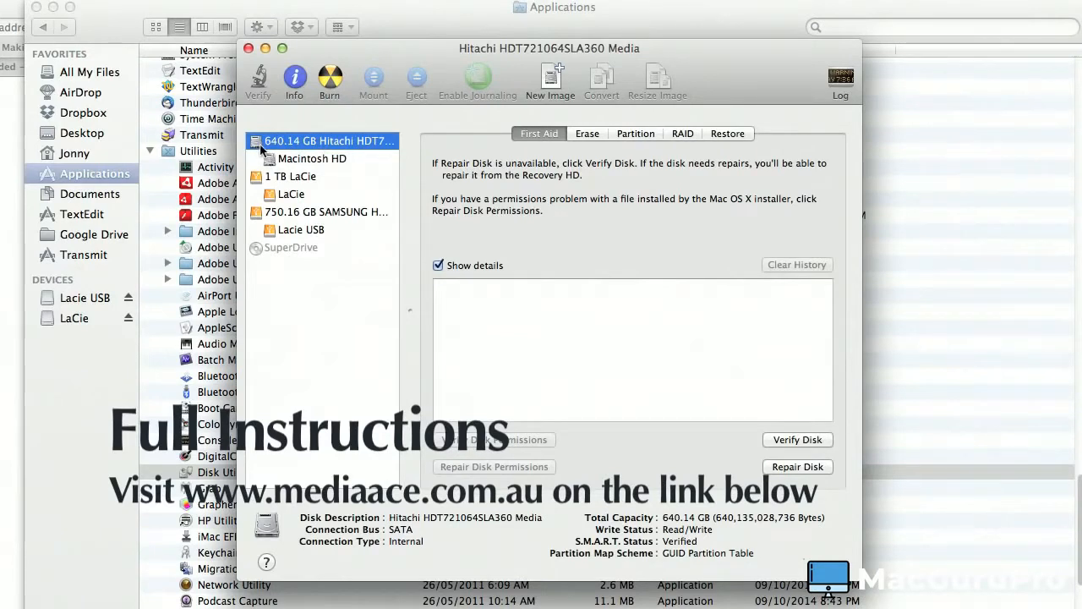
mouse_move(286, 149)
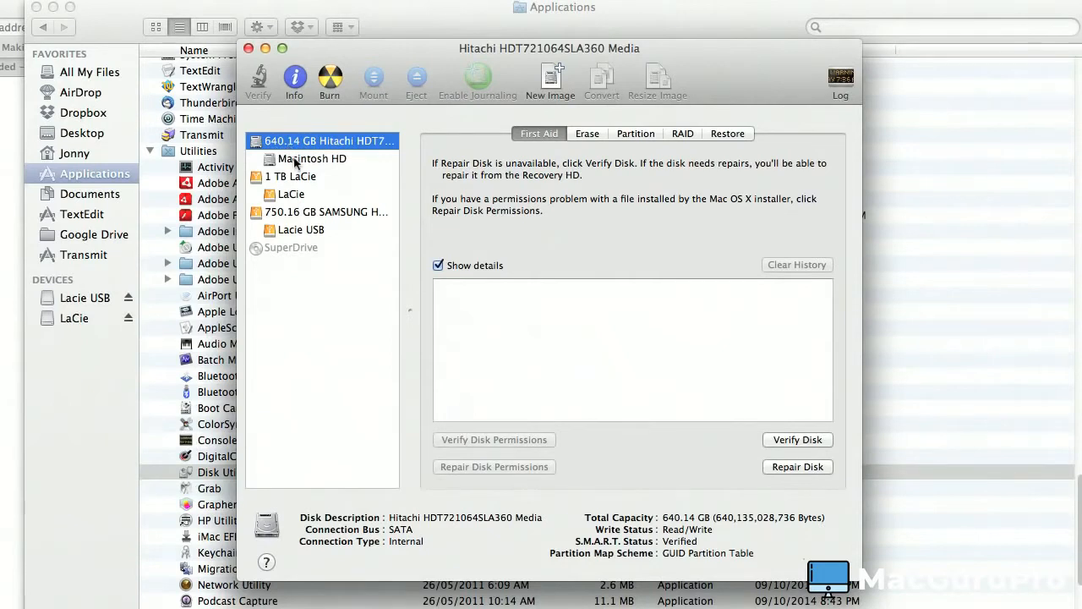
mouse_move(278, 147)
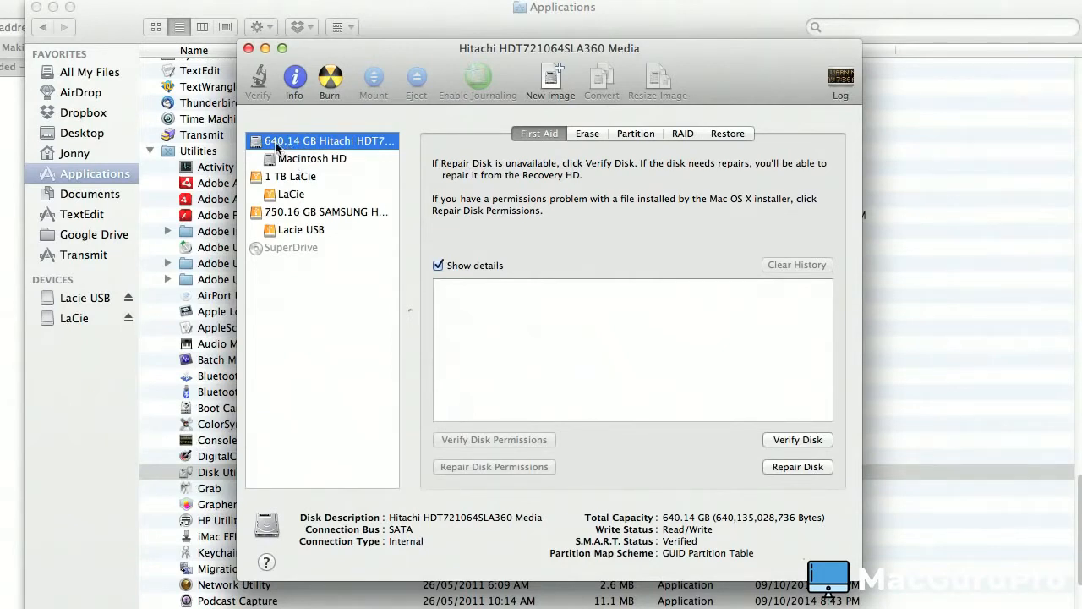
mouse_move(355, 153)
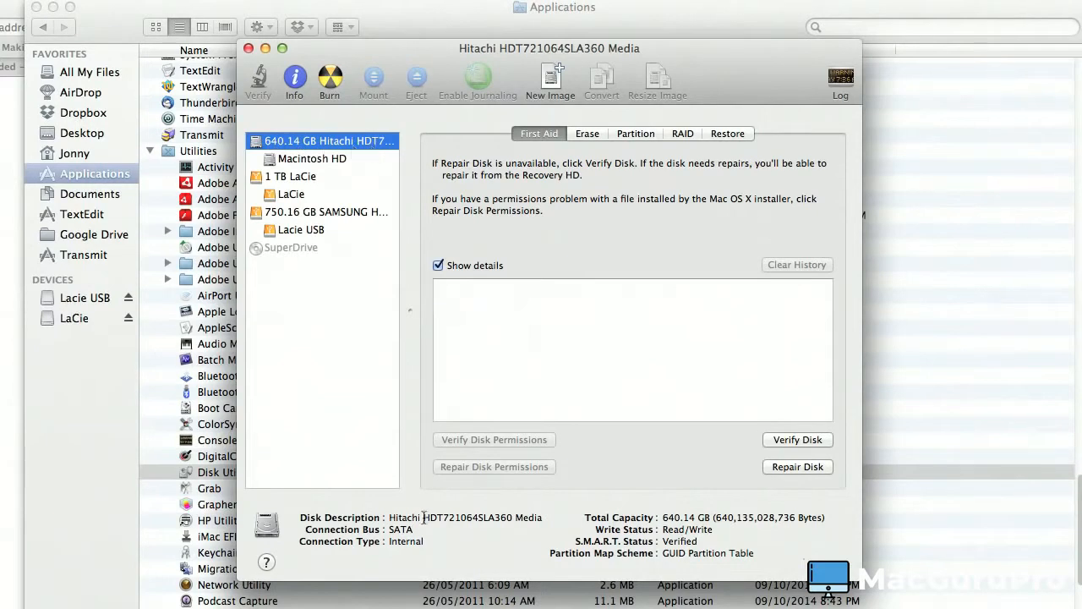
mouse_move(325, 507)
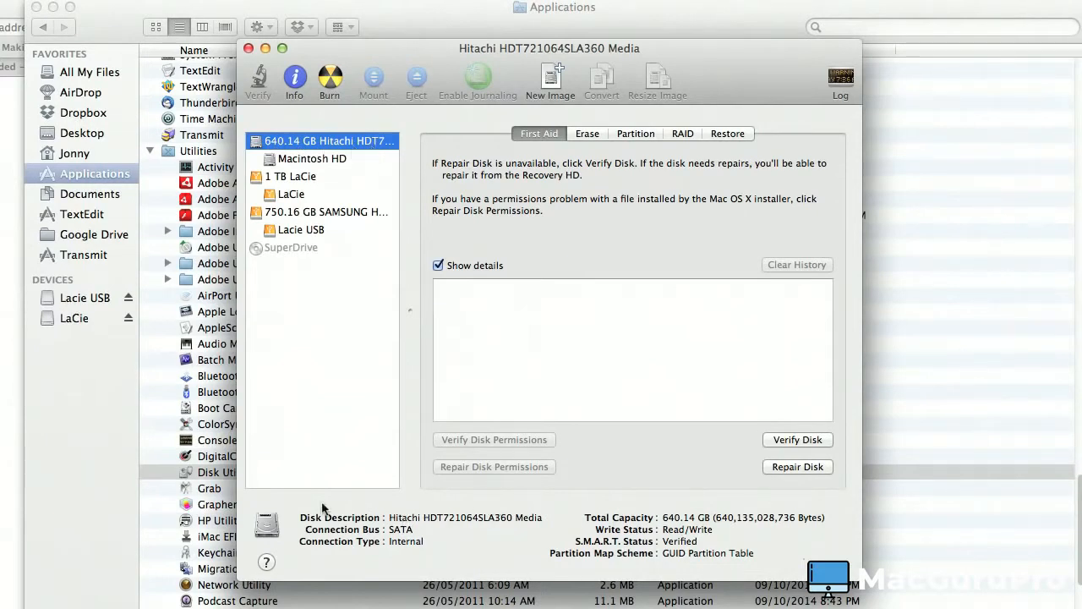
mouse_move(568, 484)
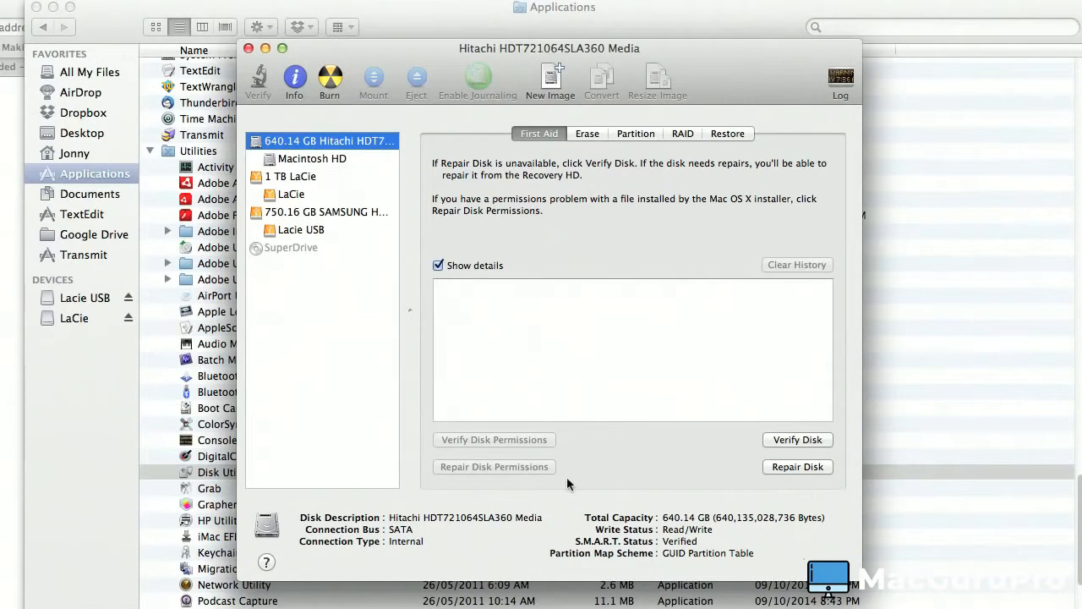
mouse_move(650, 514)
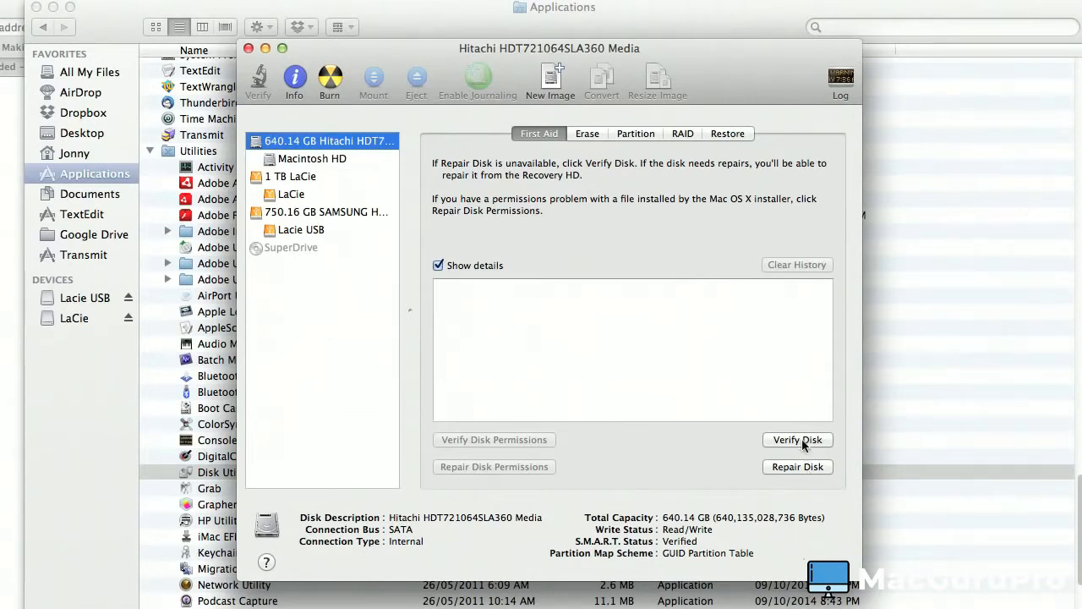
mouse_move(796, 467)
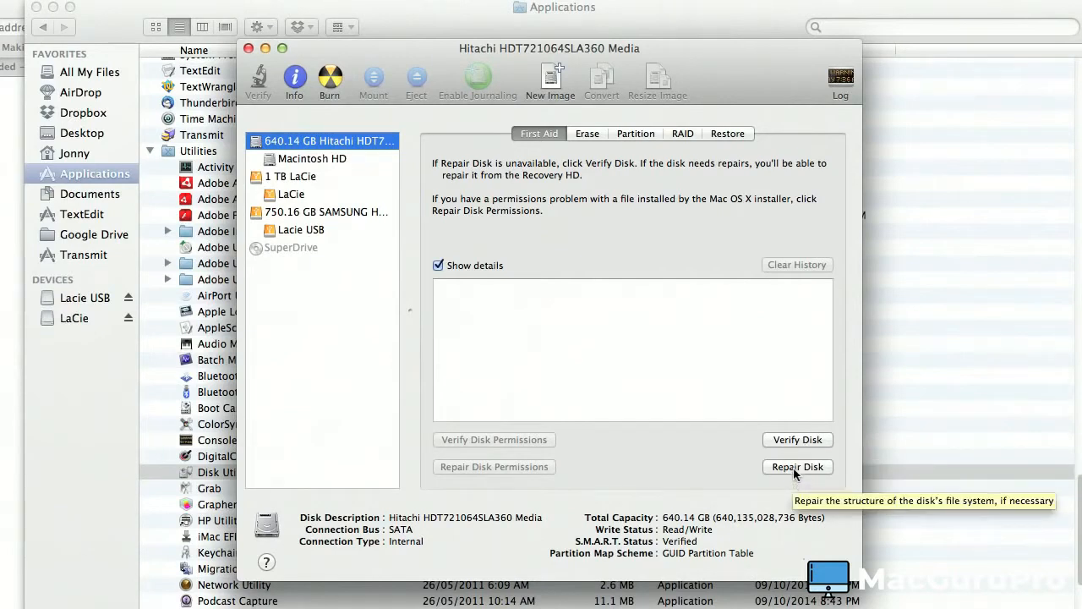
mouse_move(453, 172)
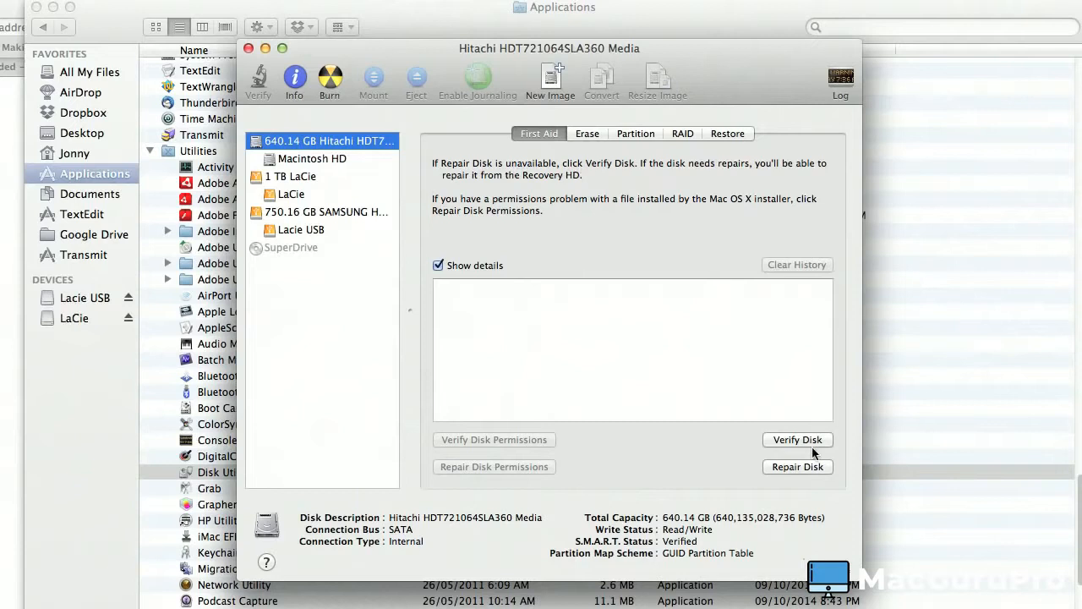
Step: Run Verify Disk on the Hitachi drive and review the log showing the partition map is OK
click(797, 467)
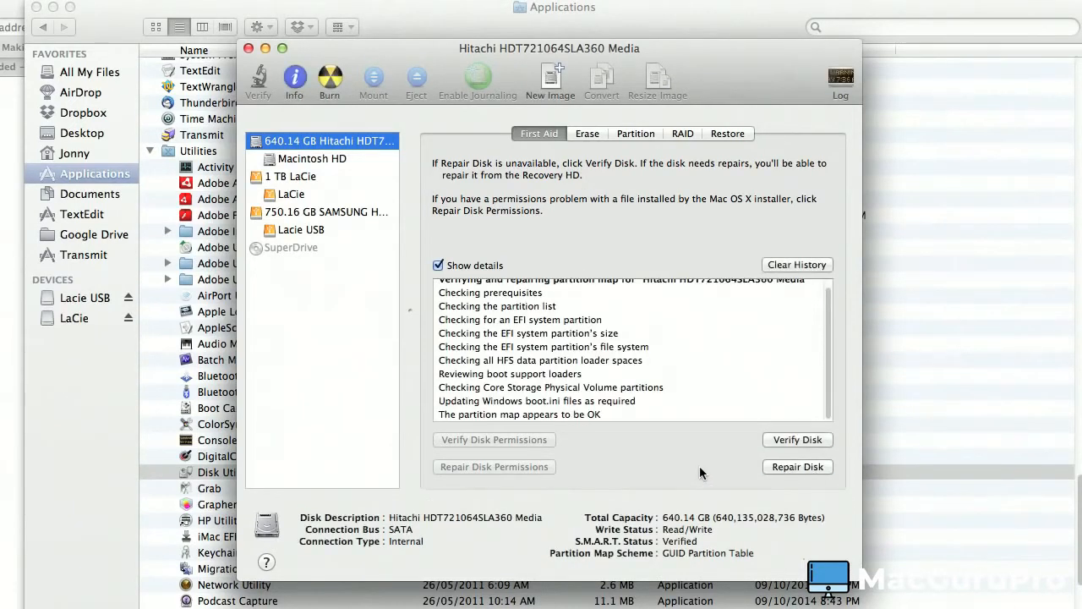
mouse_move(758, 396)
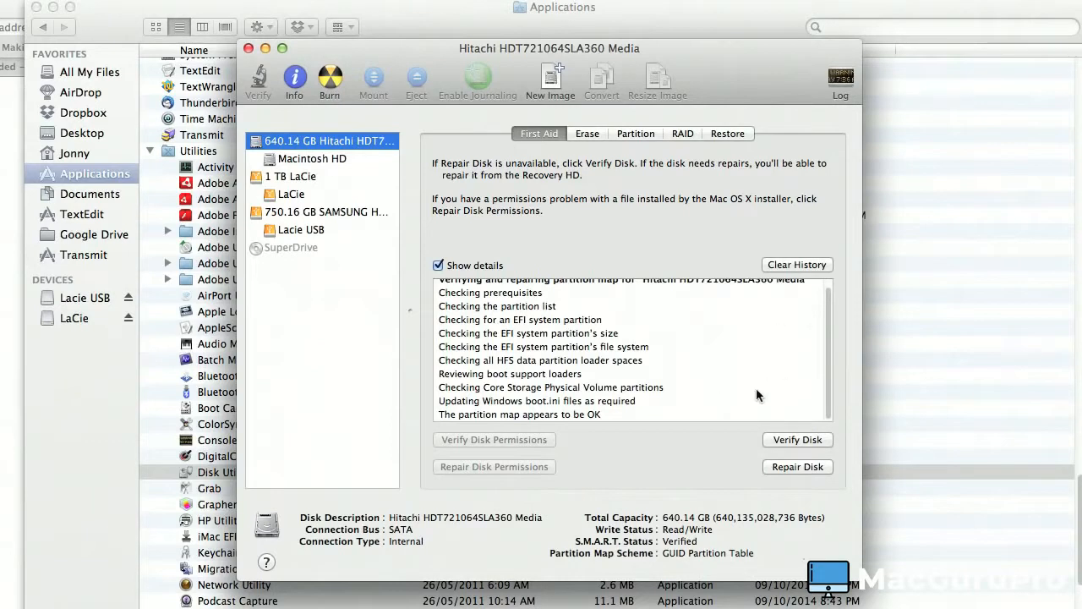
mouse_move(724, 395)
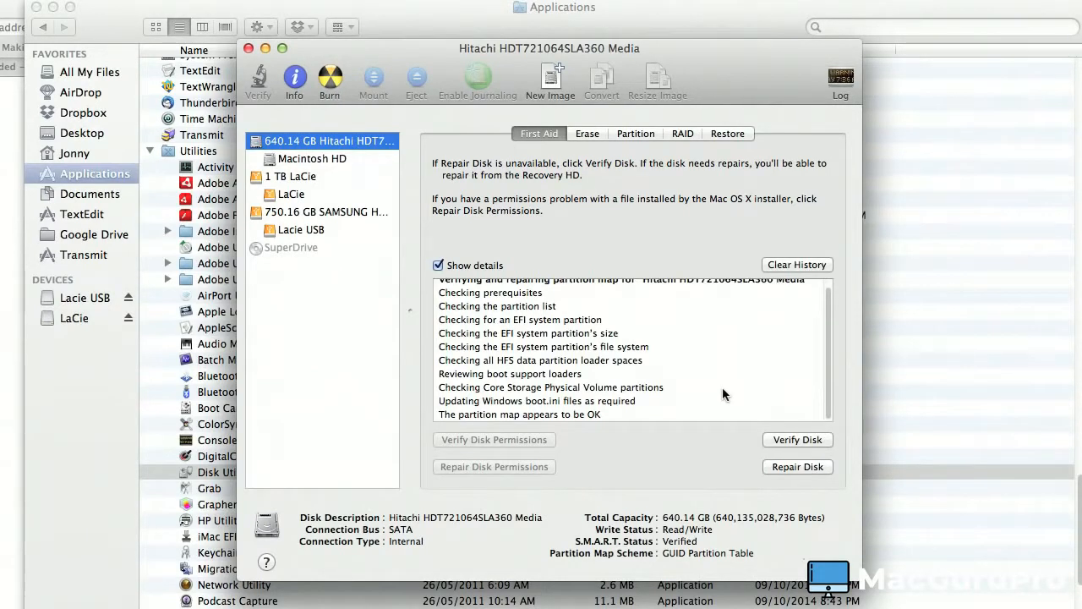
mouse_move(592, 355)
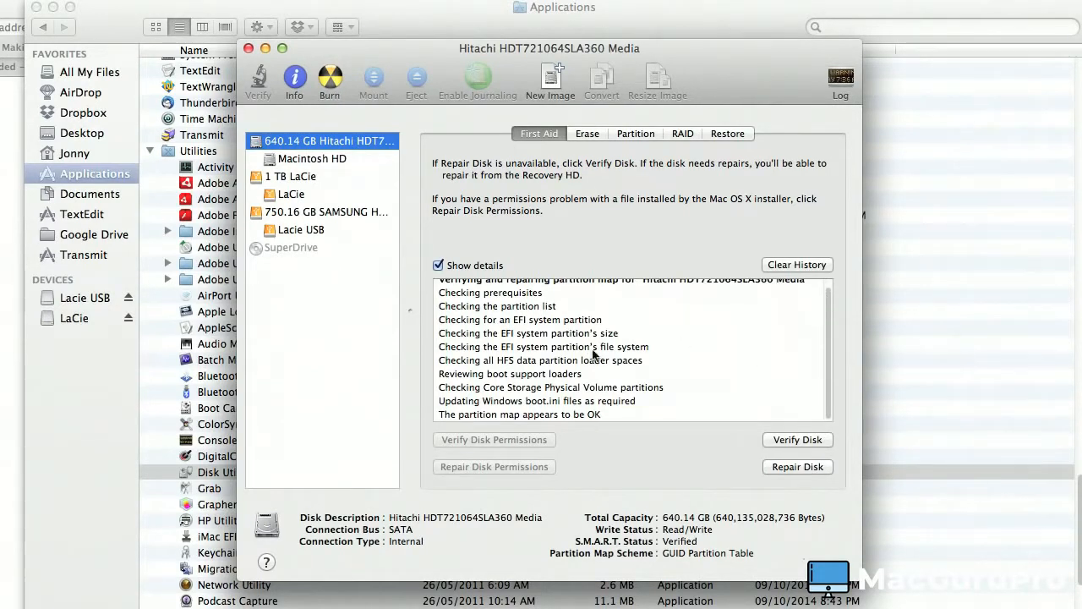
mouse_move(490, 287)
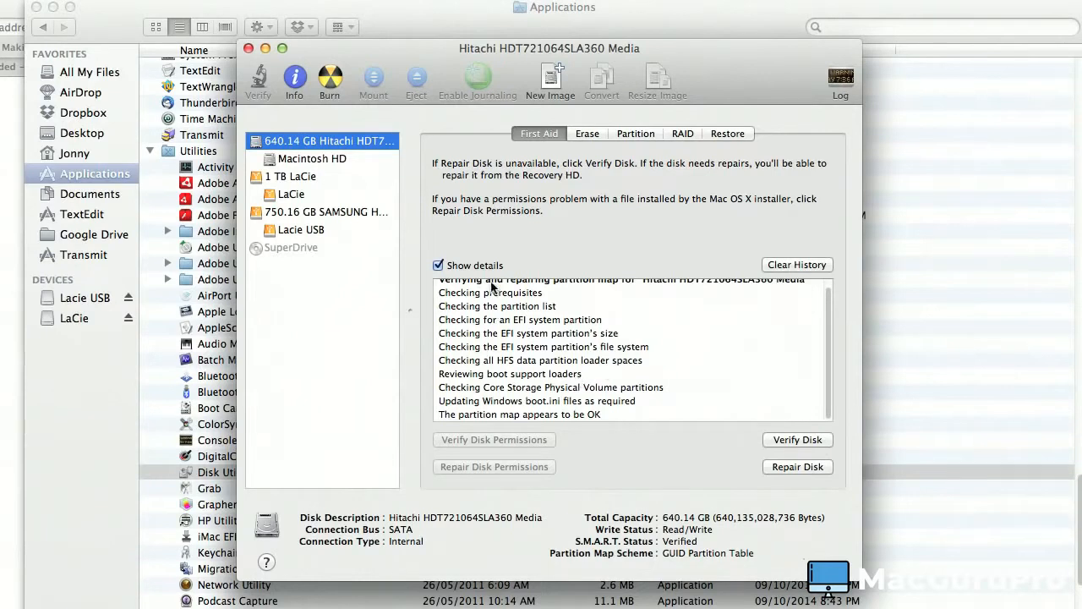
mouse_move(497, 366)
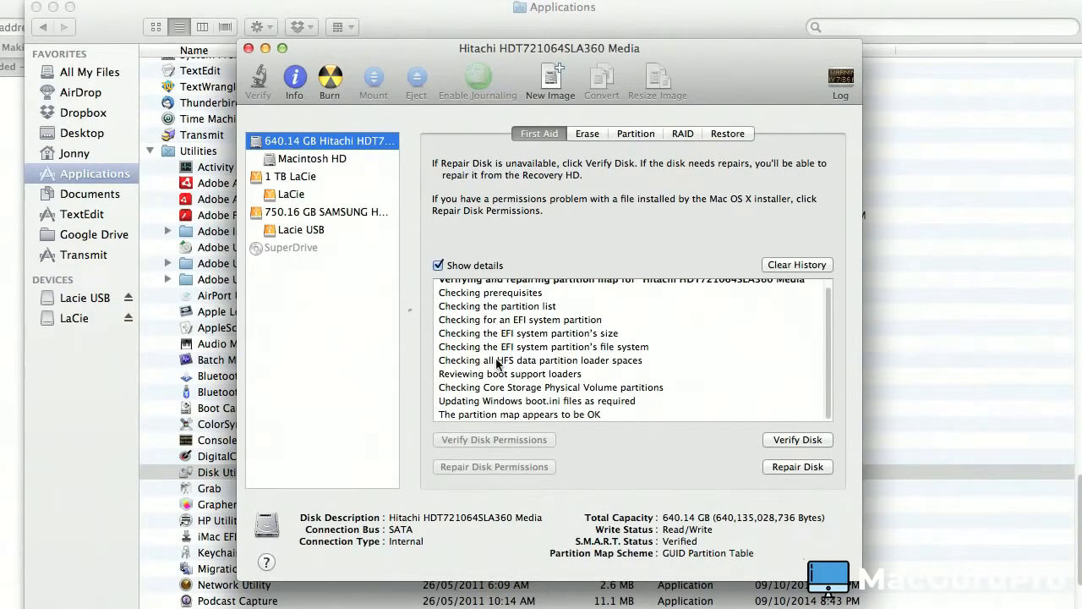
scroll(up, 3)
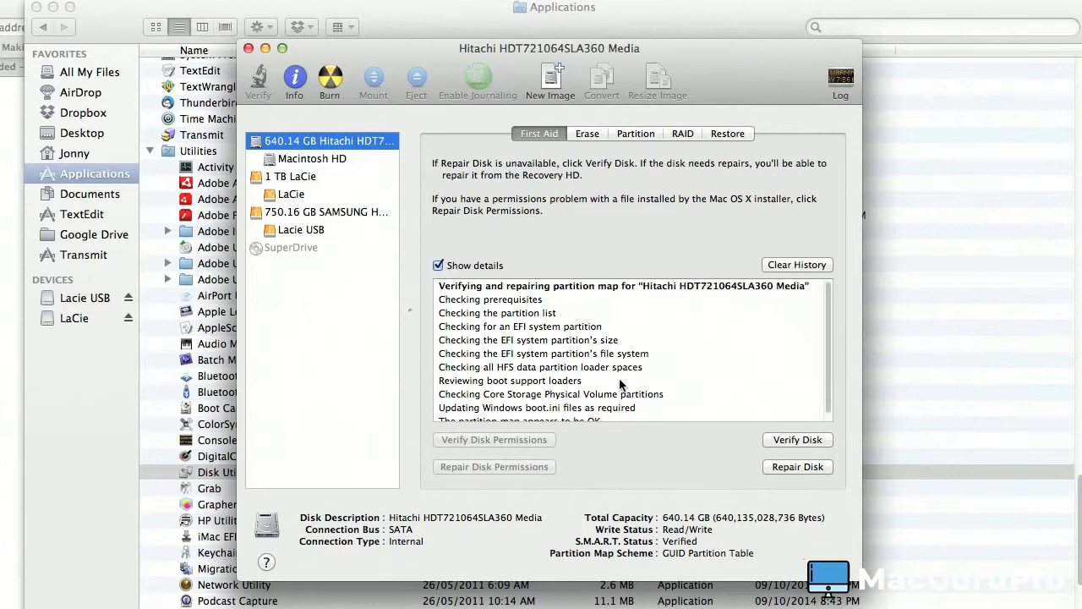
mouse_move(531, 328)
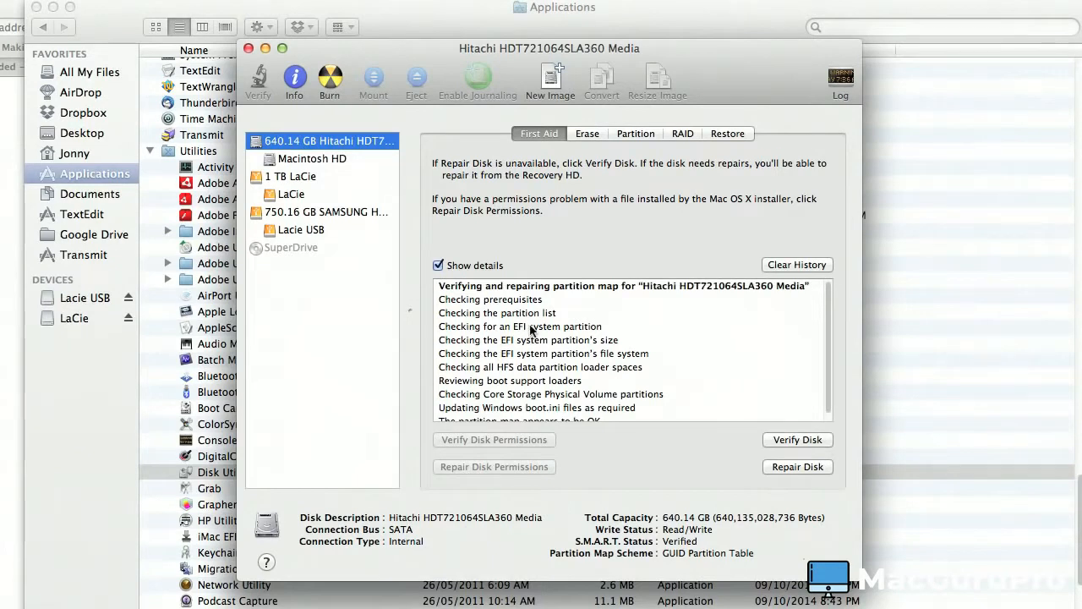
mouse_move(625, 305)
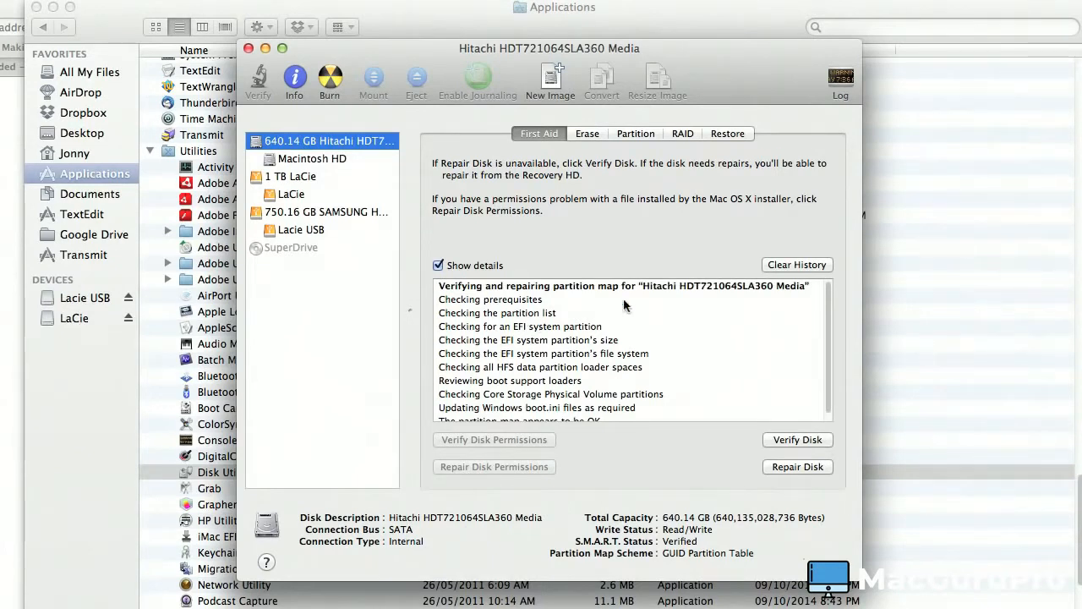
scroll(down, 3)
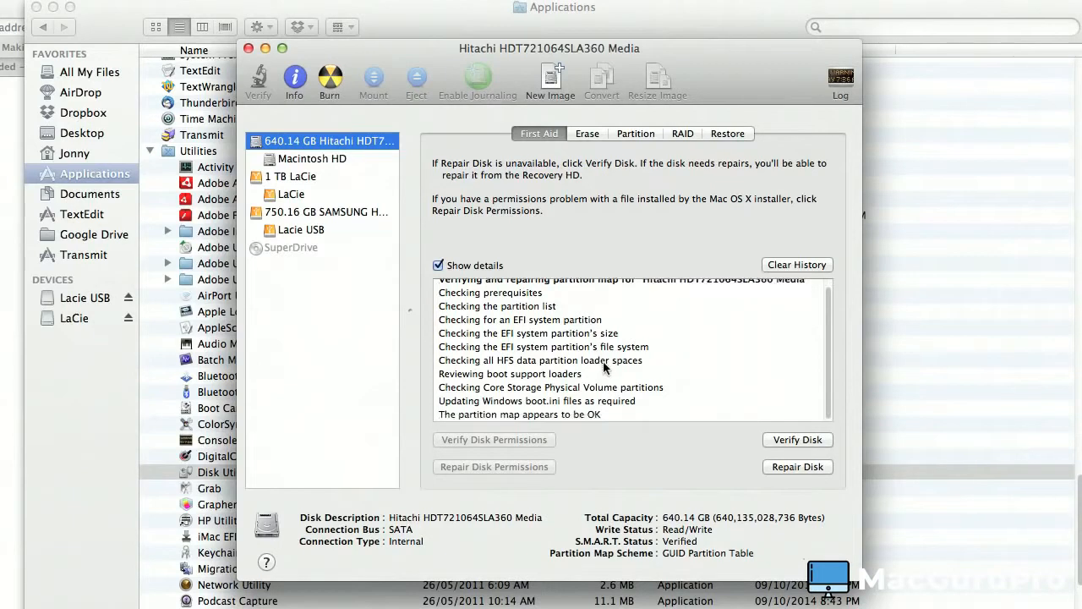
mouse_move(575, 423)
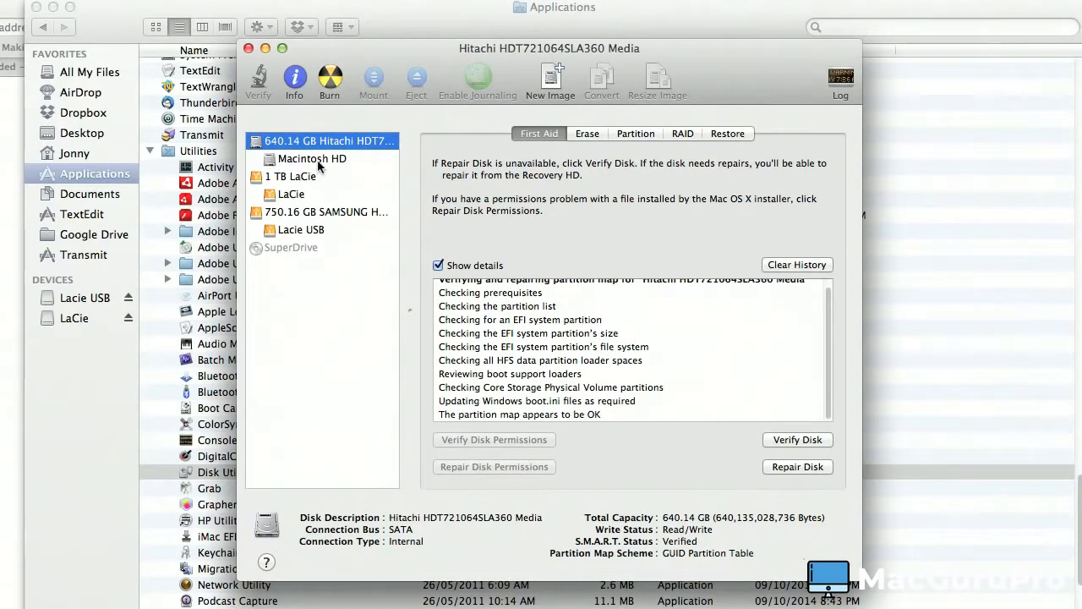
mouse_move(281, 160)
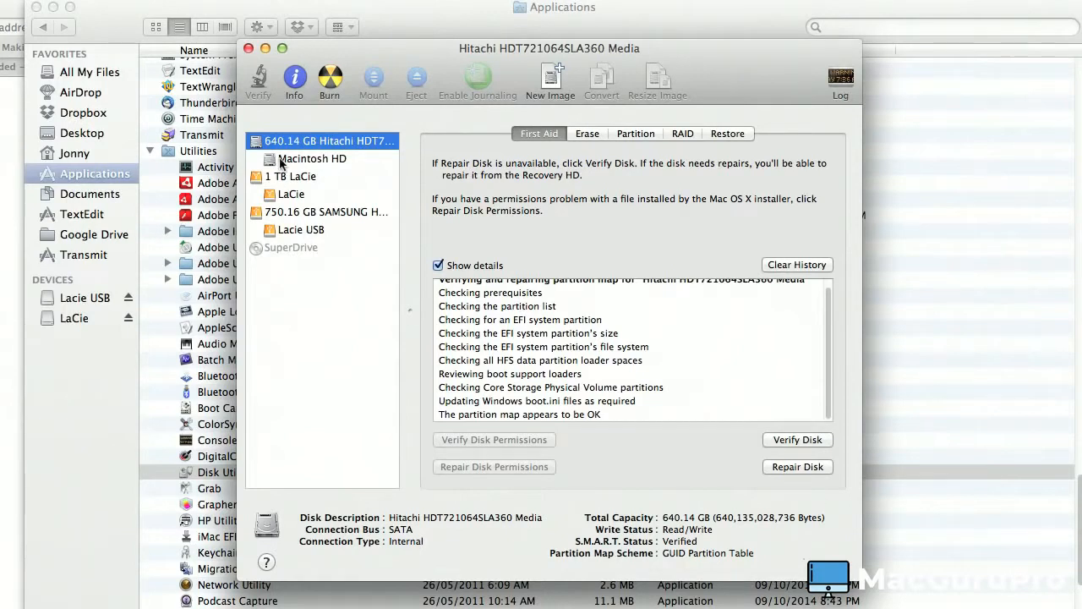
Step: Run Verify Disk on Macintosh HD, confirming the startup-disk warning
click(311, 159)
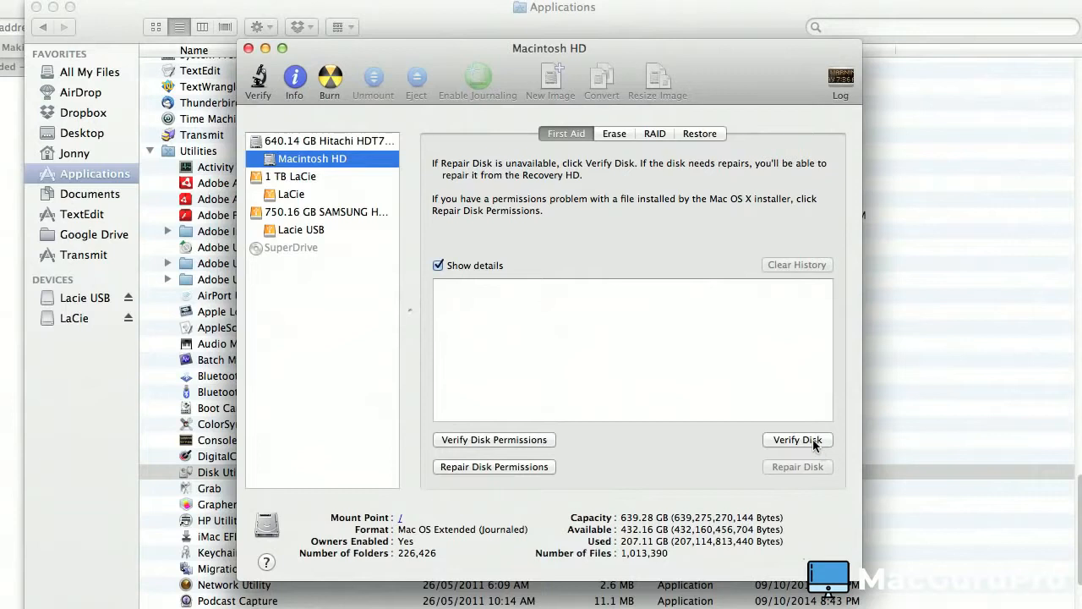
click(795, 440)
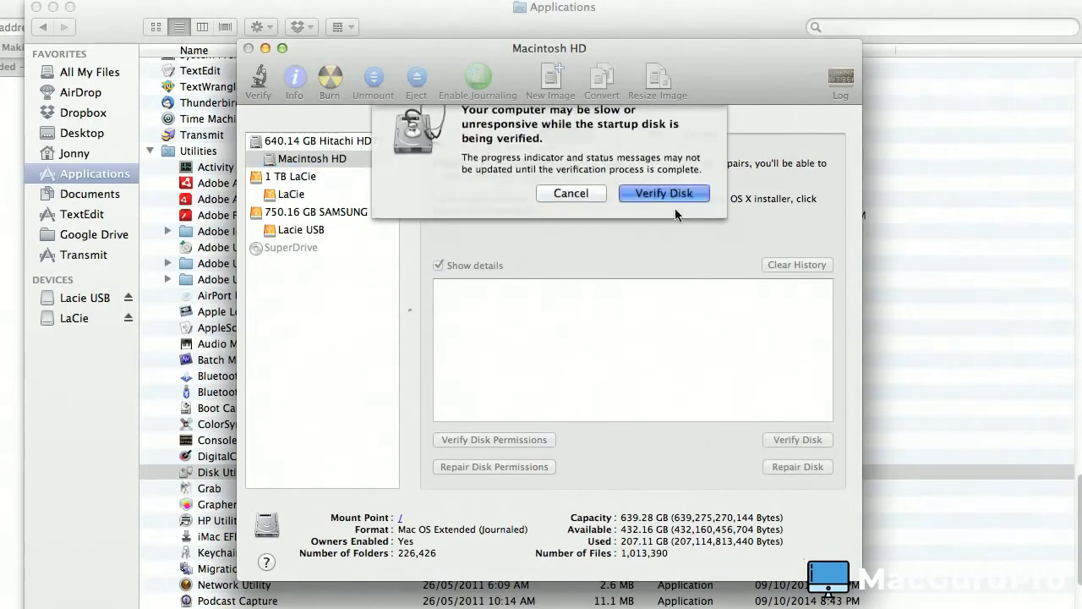
click(663, 193)
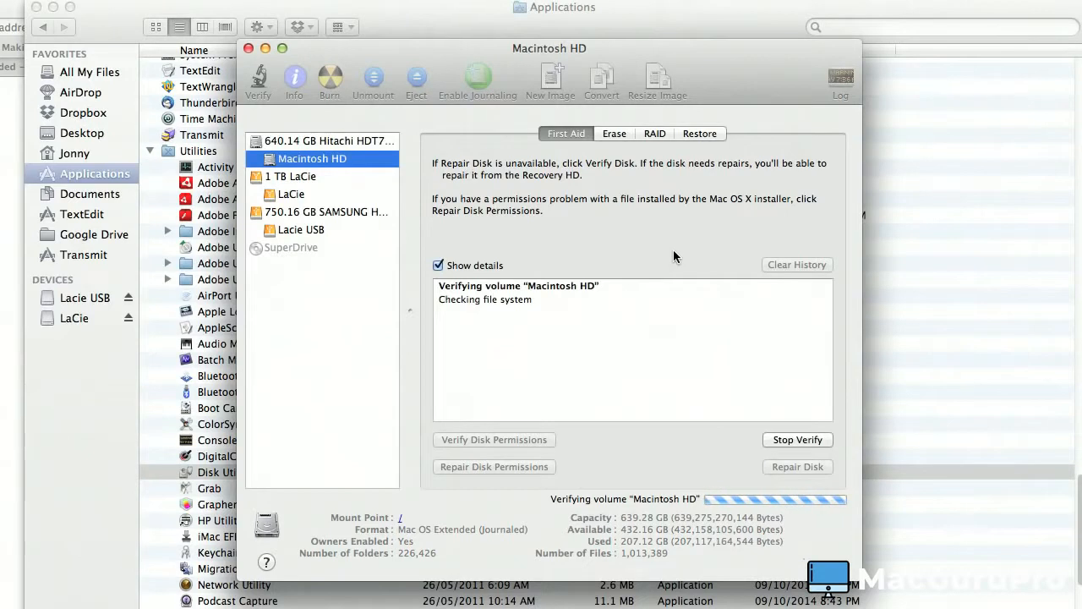
mouse_move(525, 404)
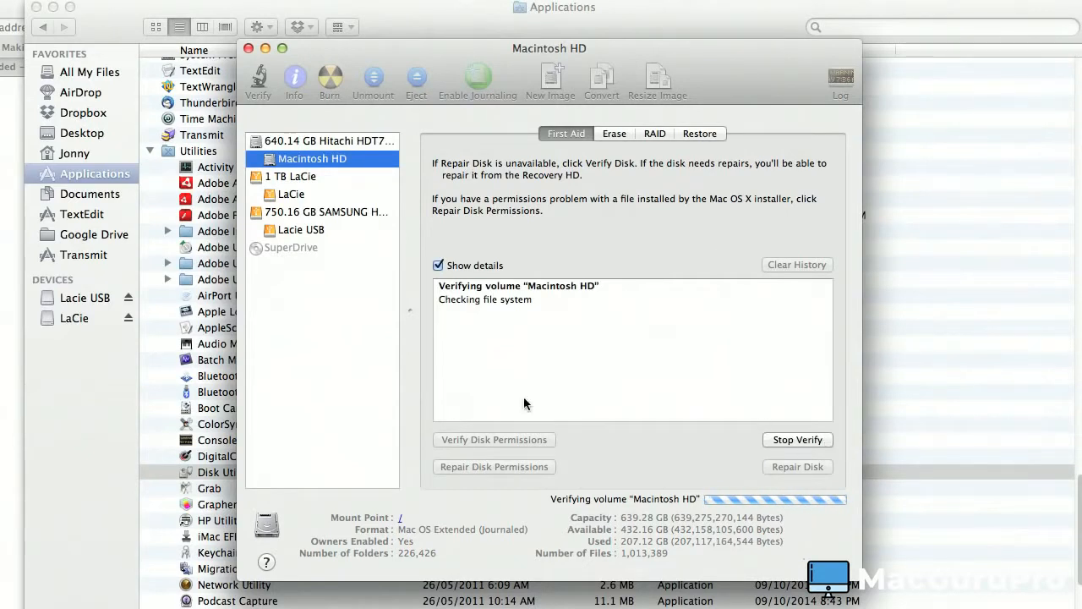
mouse_move(739, 271)
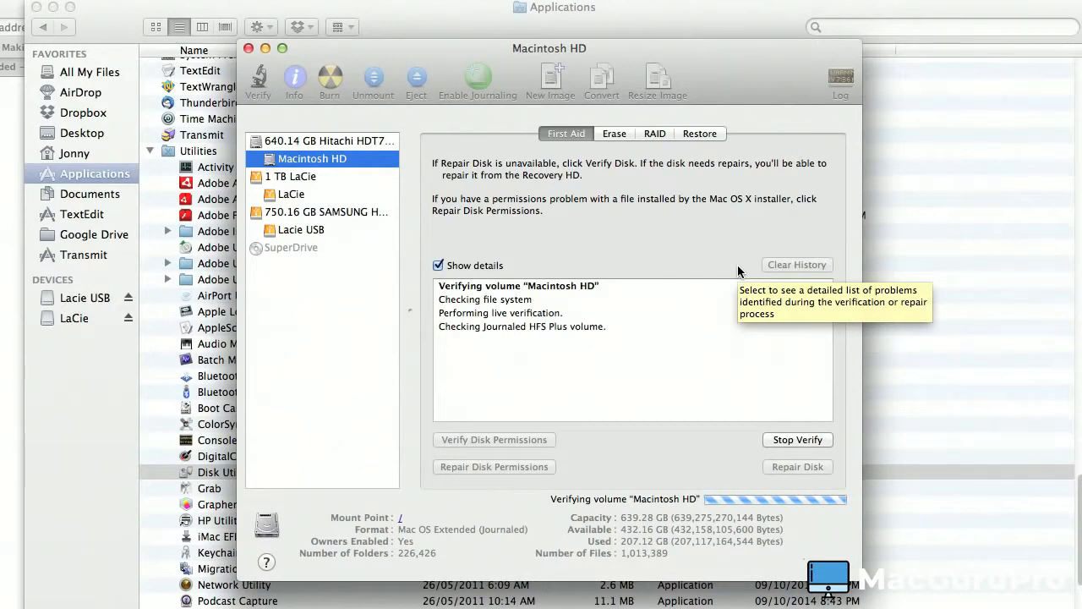
mouse_move(612, 286)
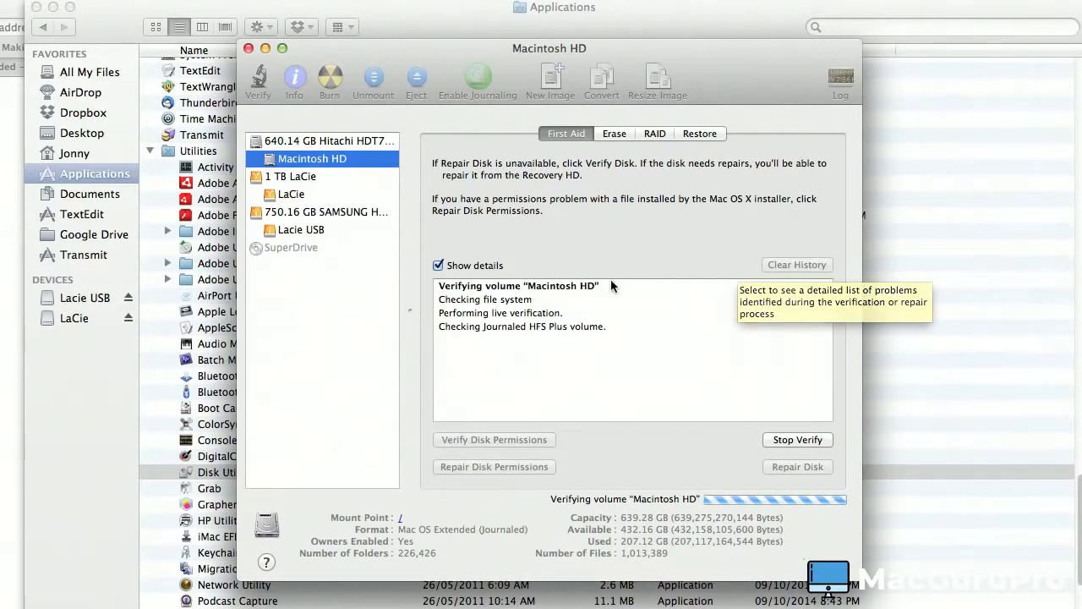
mouse_move(670, 339)
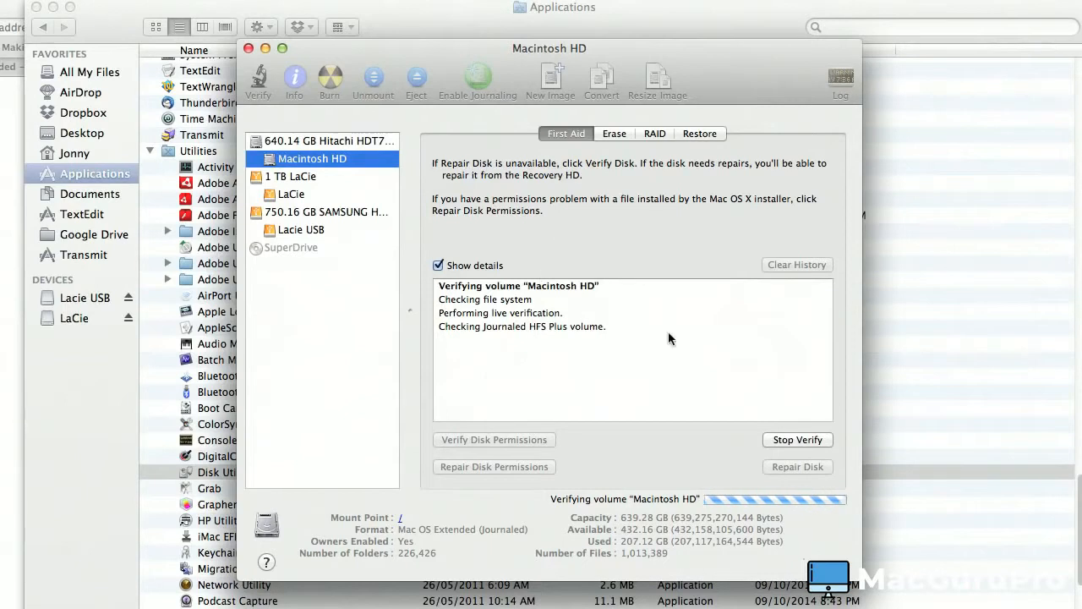
mouse_move(592, 383)
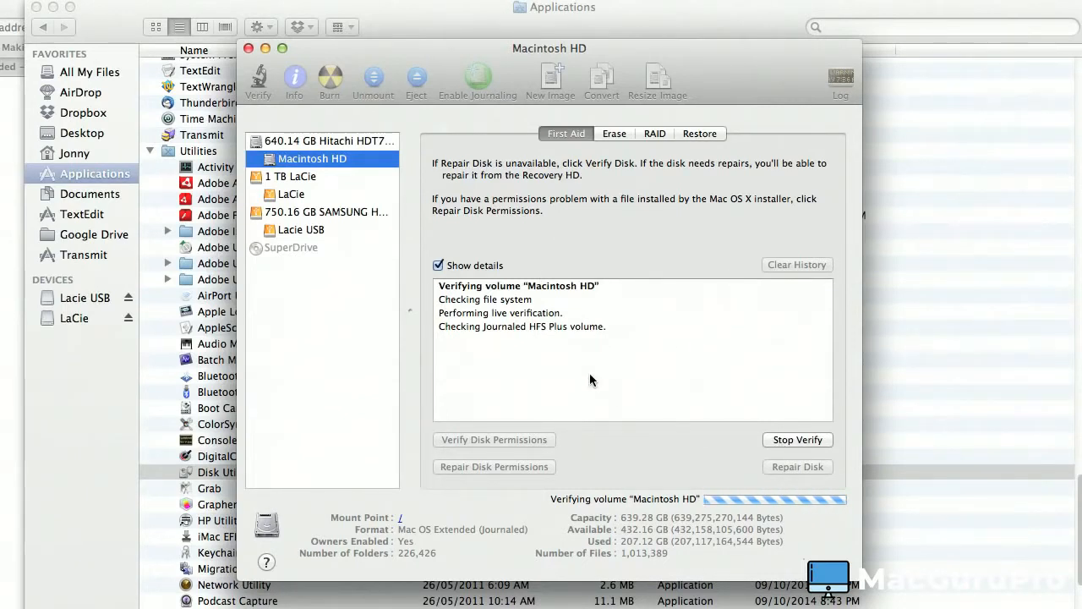
mouse_move(893, 385)
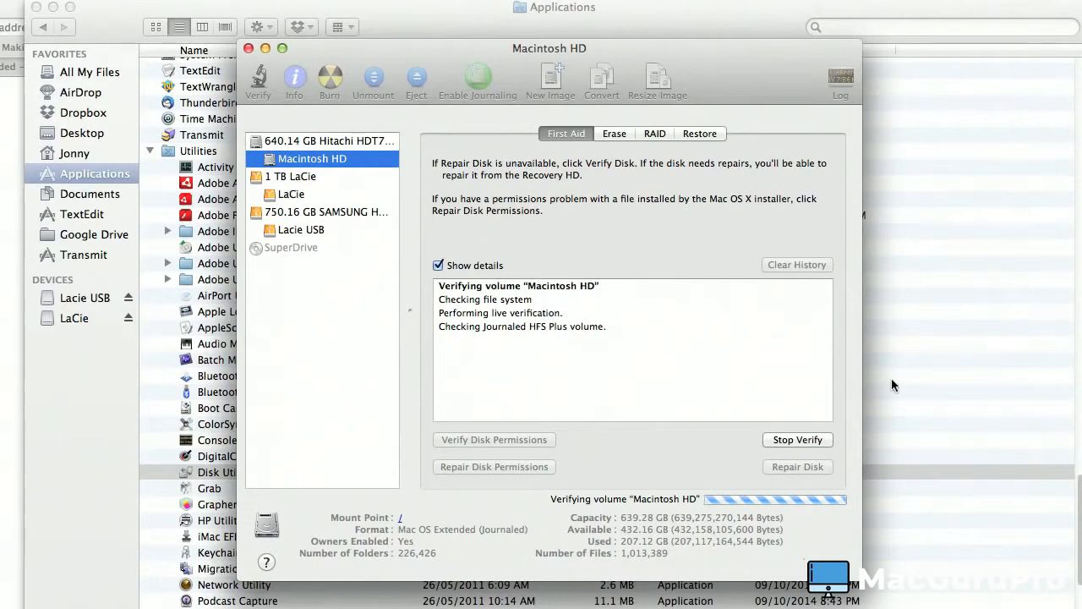
mouse_move(575, 345)
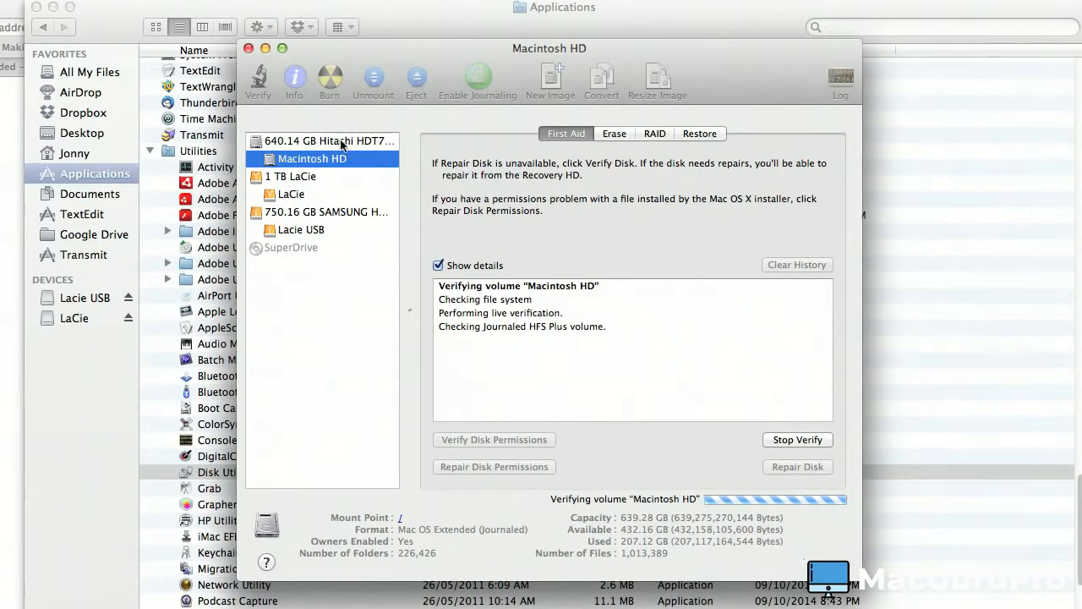
mouse_move(754, 471)
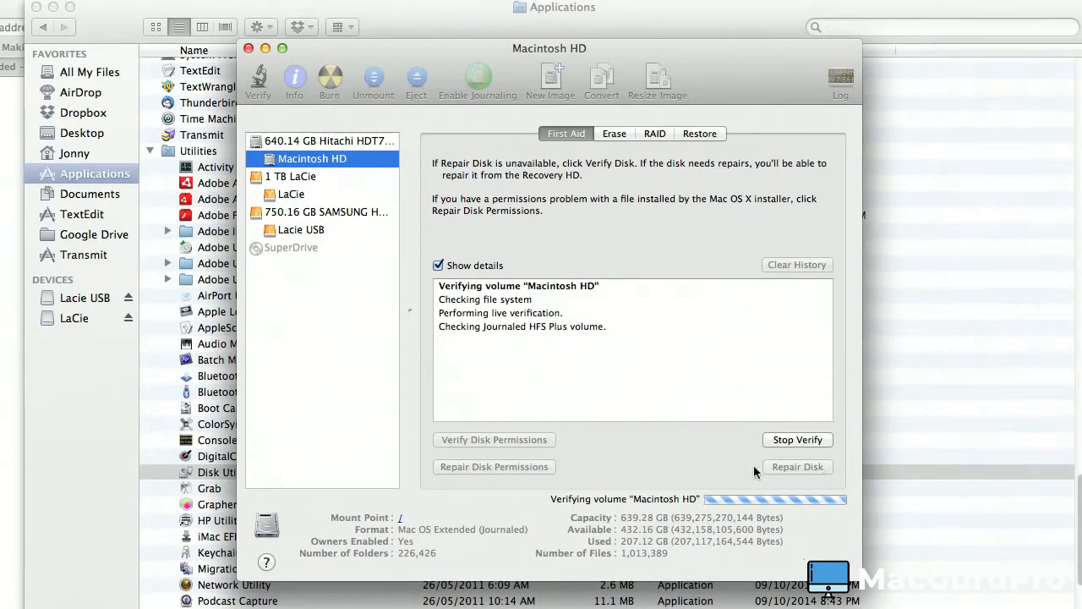
mouse_move(808, 504)
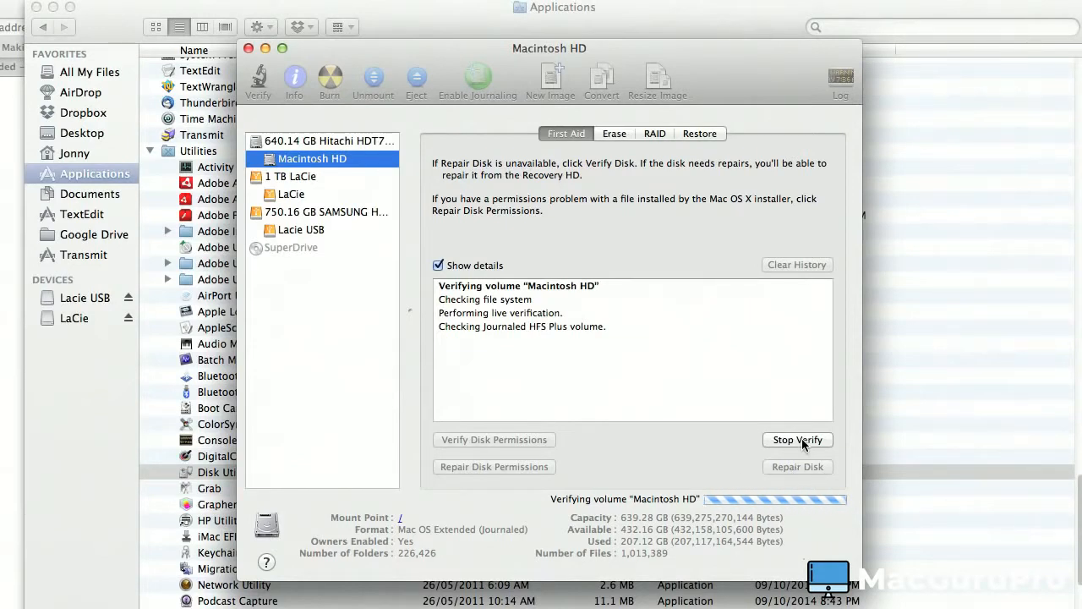
mouse_move(322, 190)
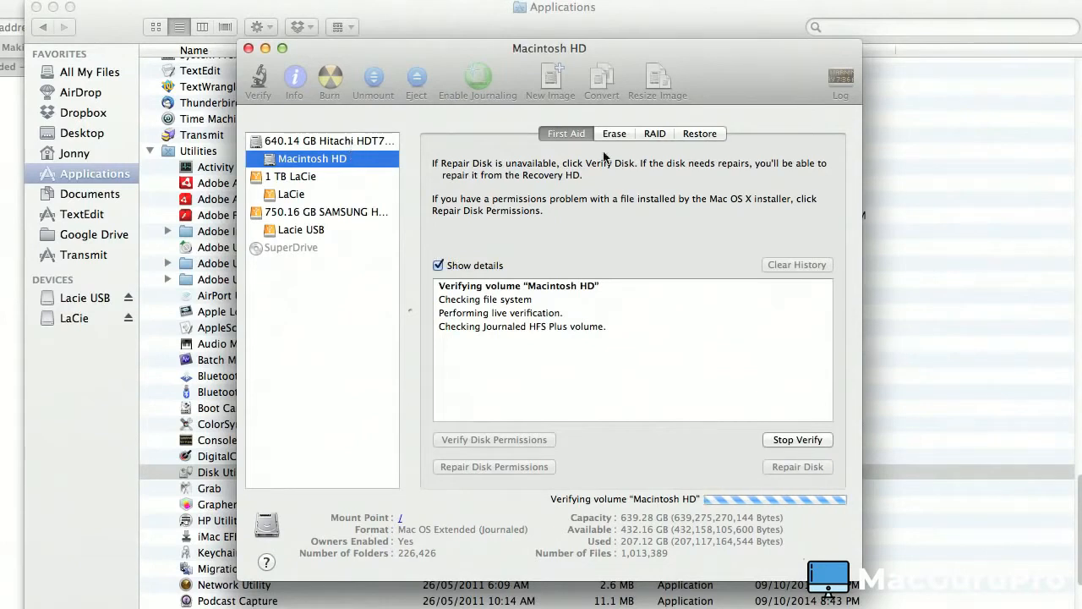
mouse_move(501, 457)
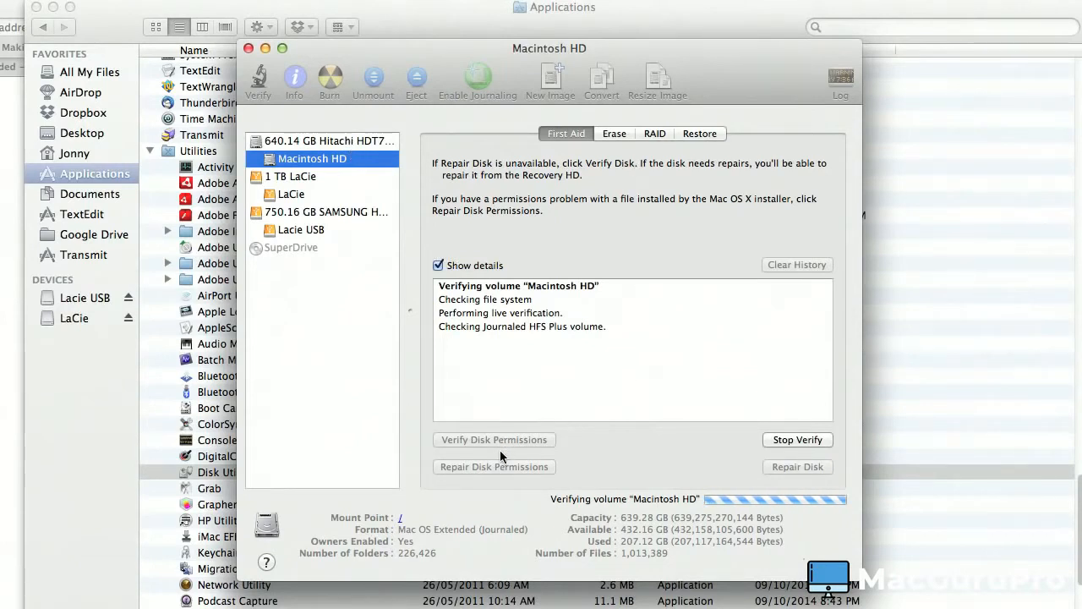
mouse_move(494, 440)
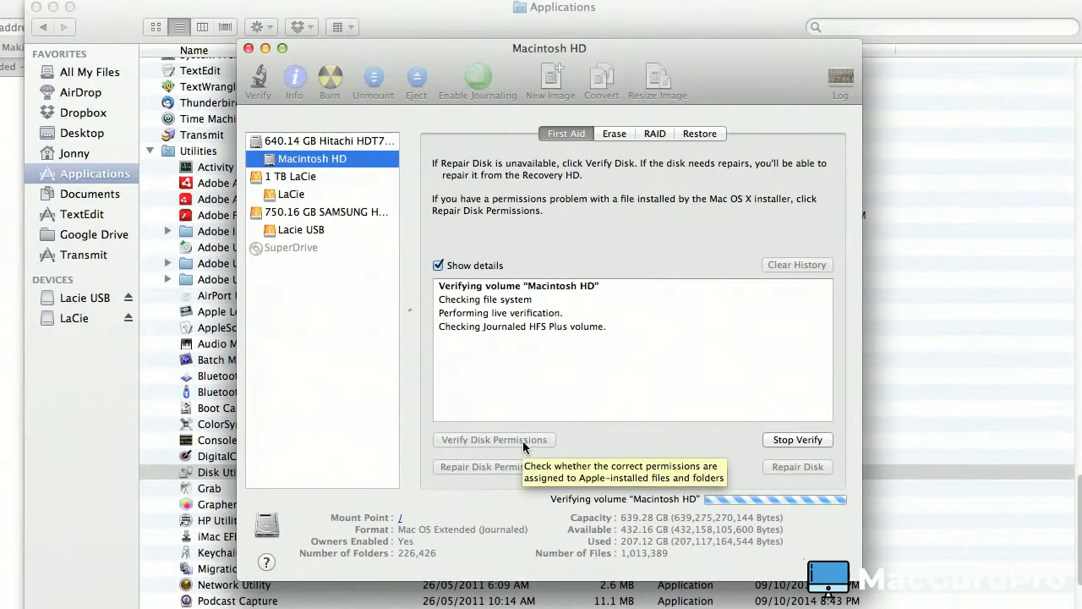
mouse_move(494, 467)
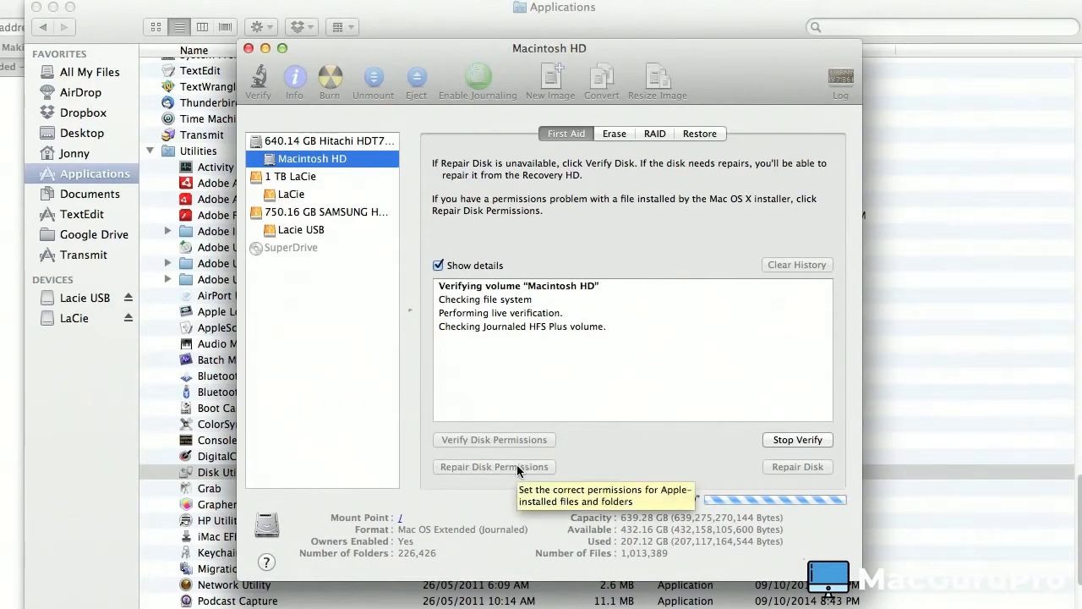
mouse_move(646, 325)
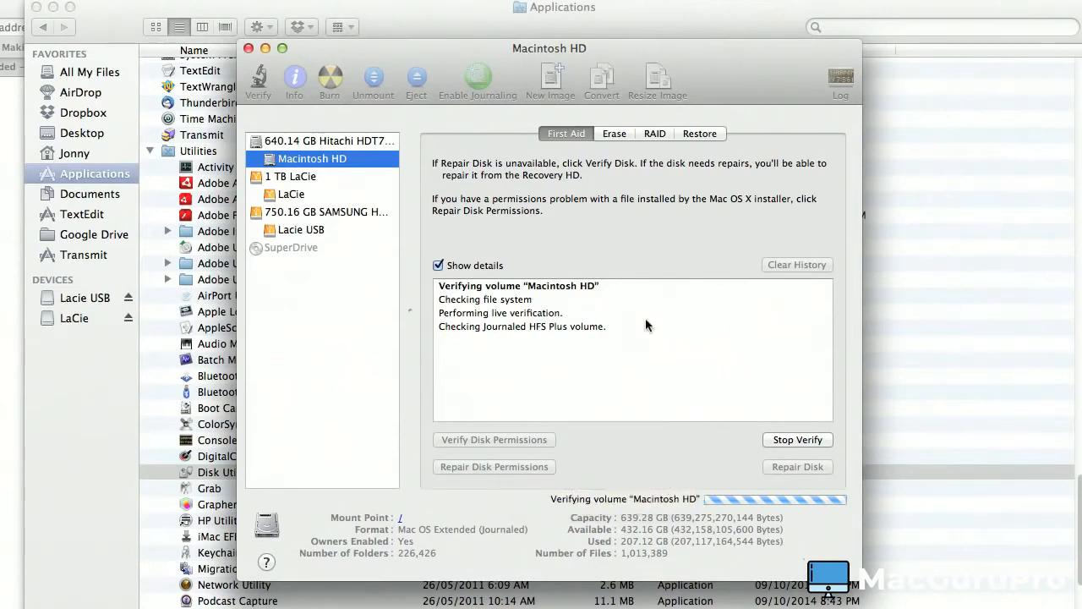
mouse_move(635, 412)
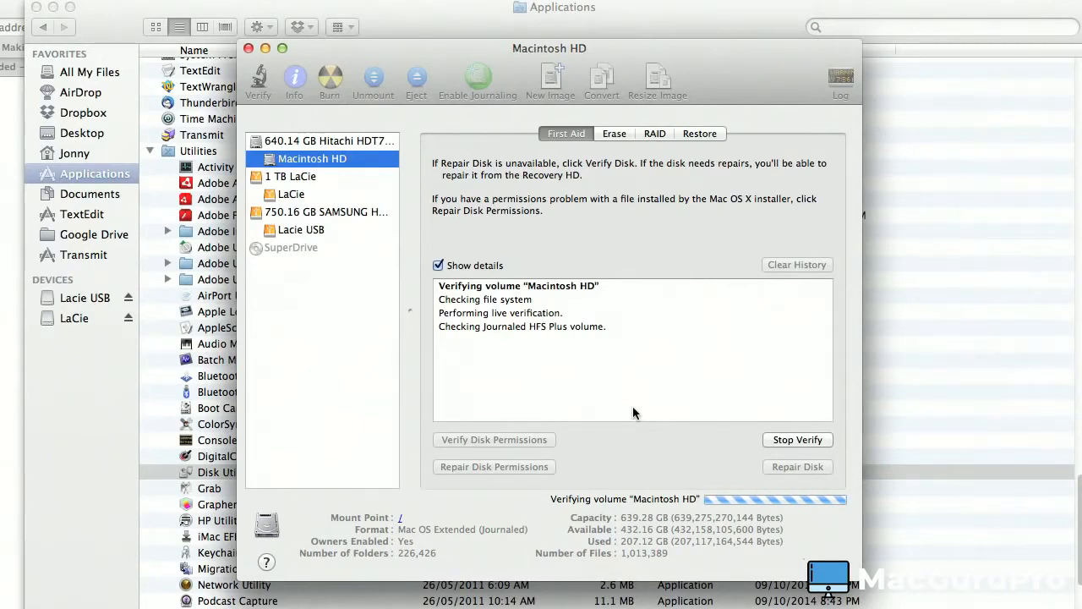
mouse_move(632, 313)
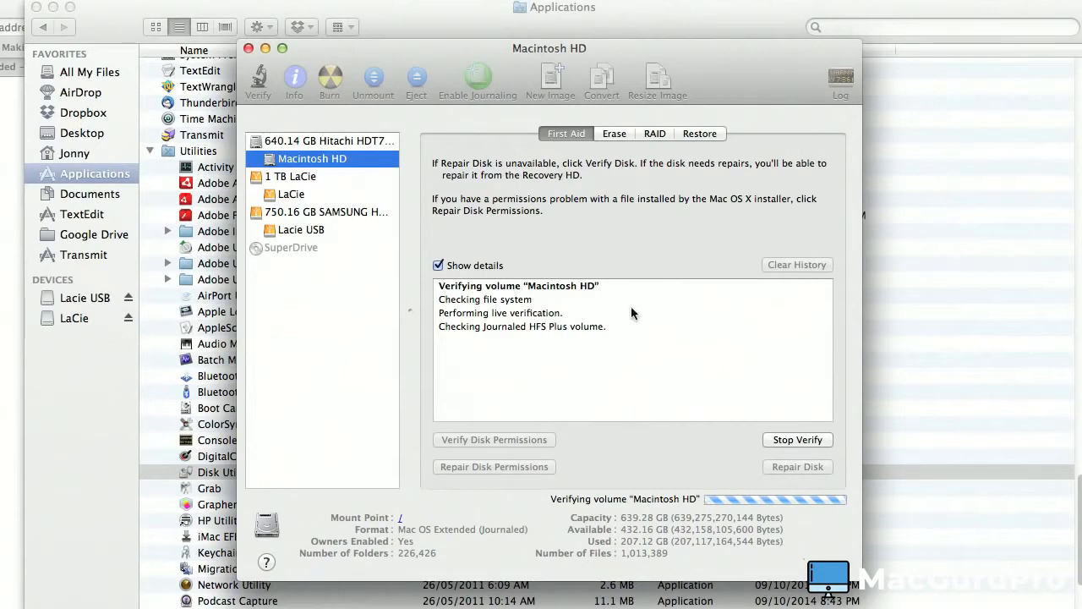
mouse_move(511, 392)
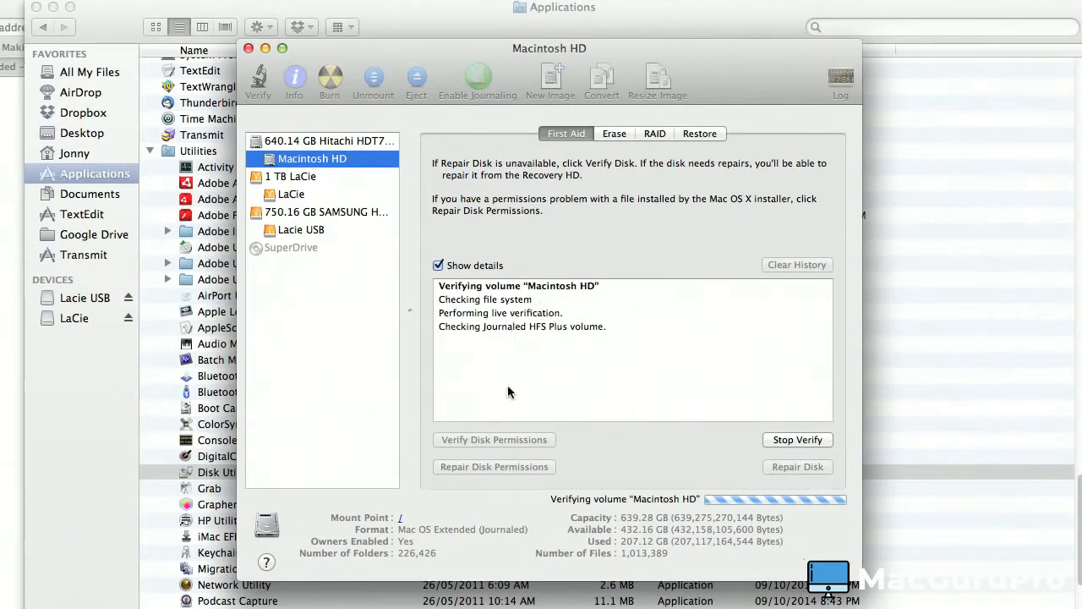
mouse_move(533, 377)
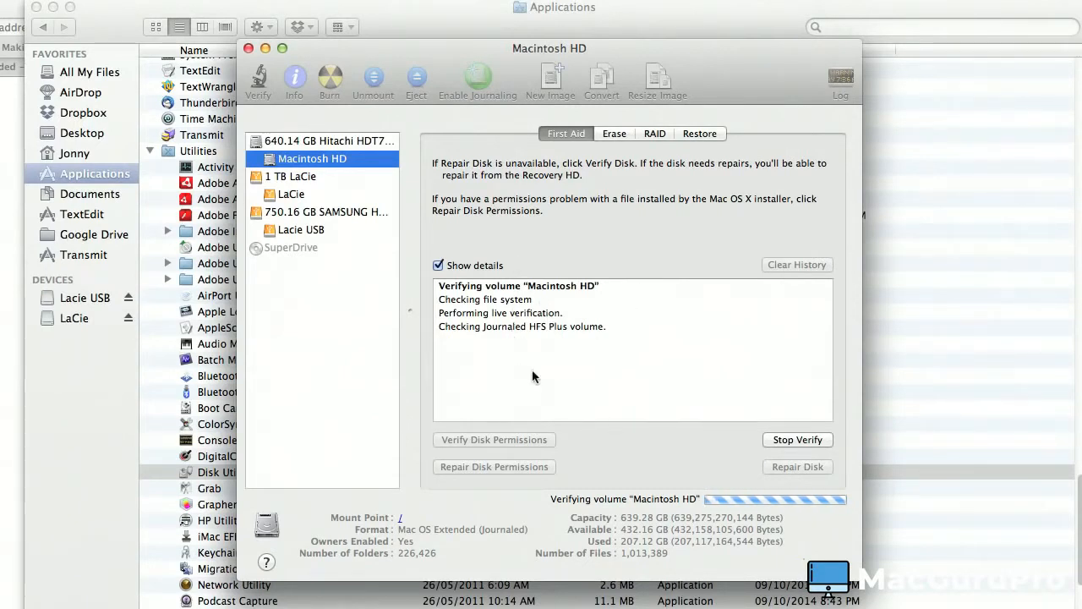
mouse_move(550, 511)
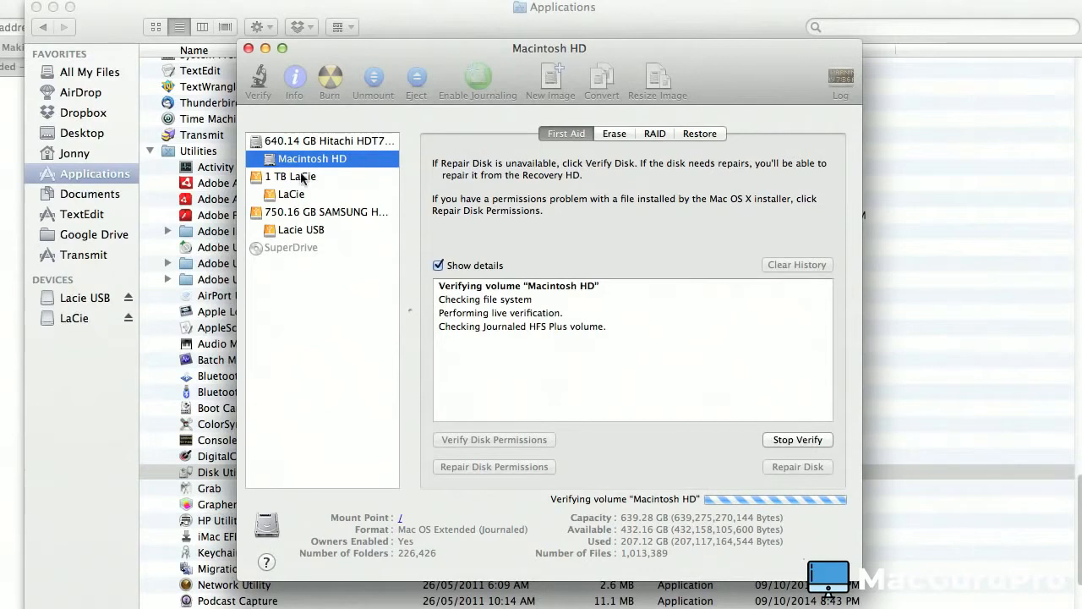
mouse_move(572, 354)
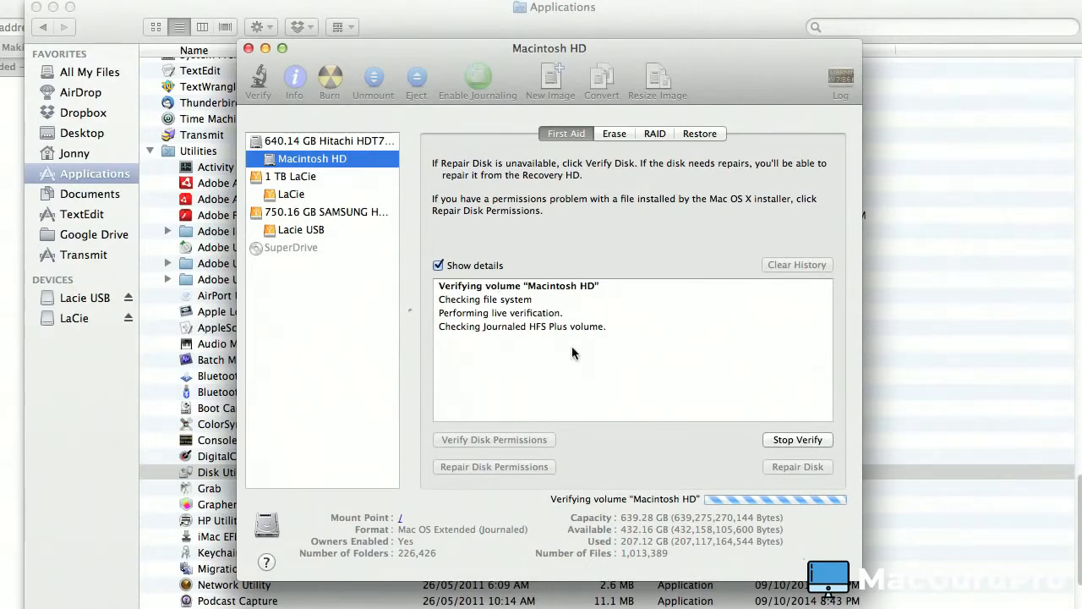
mouse_move(538, 372)
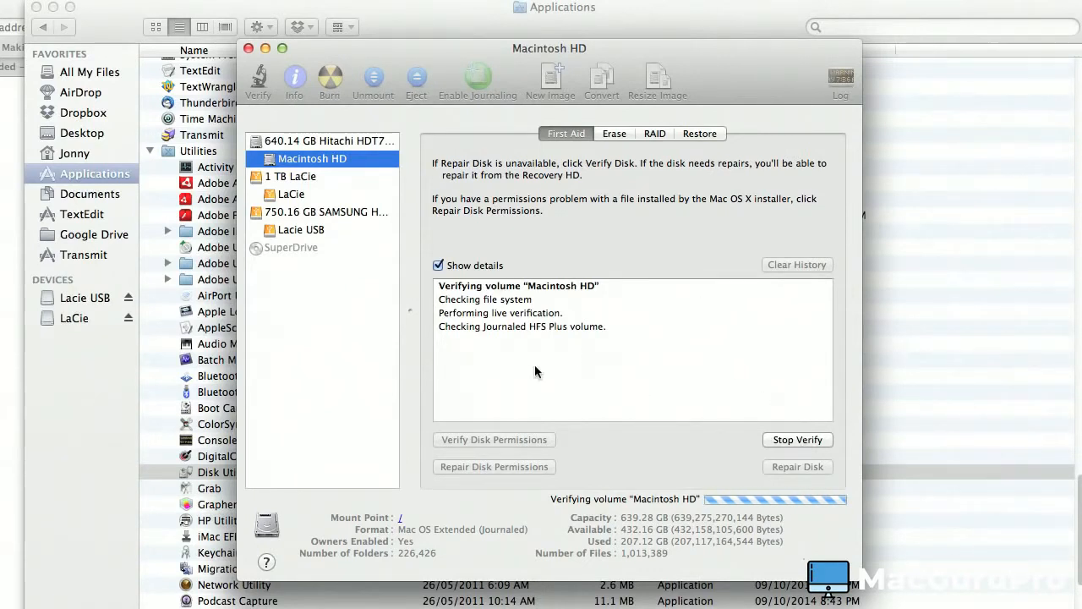
mouse_move(561, 382)
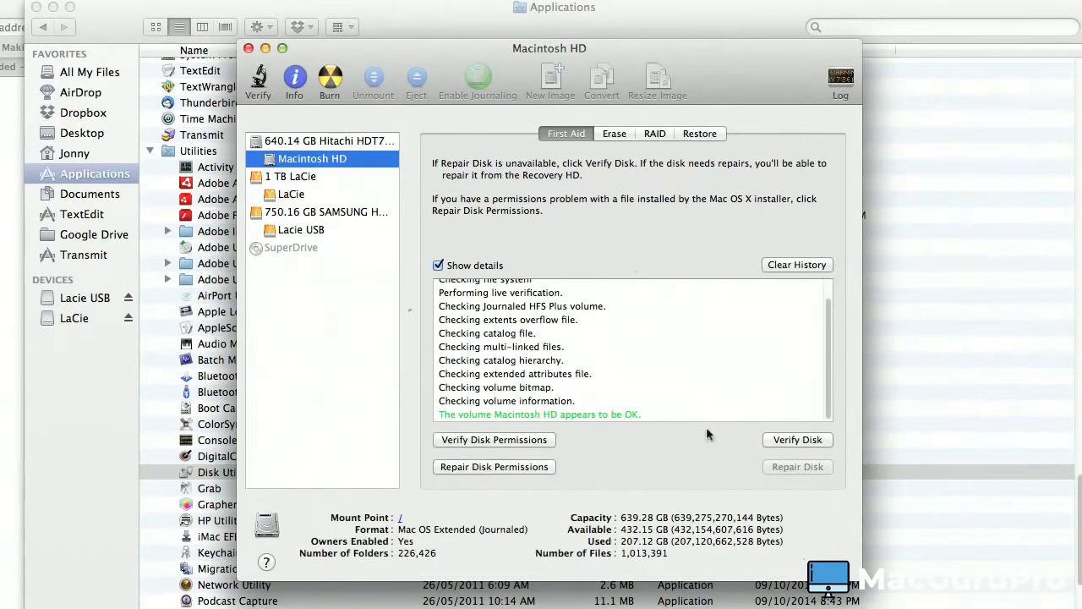
mouse_move(544, 392)
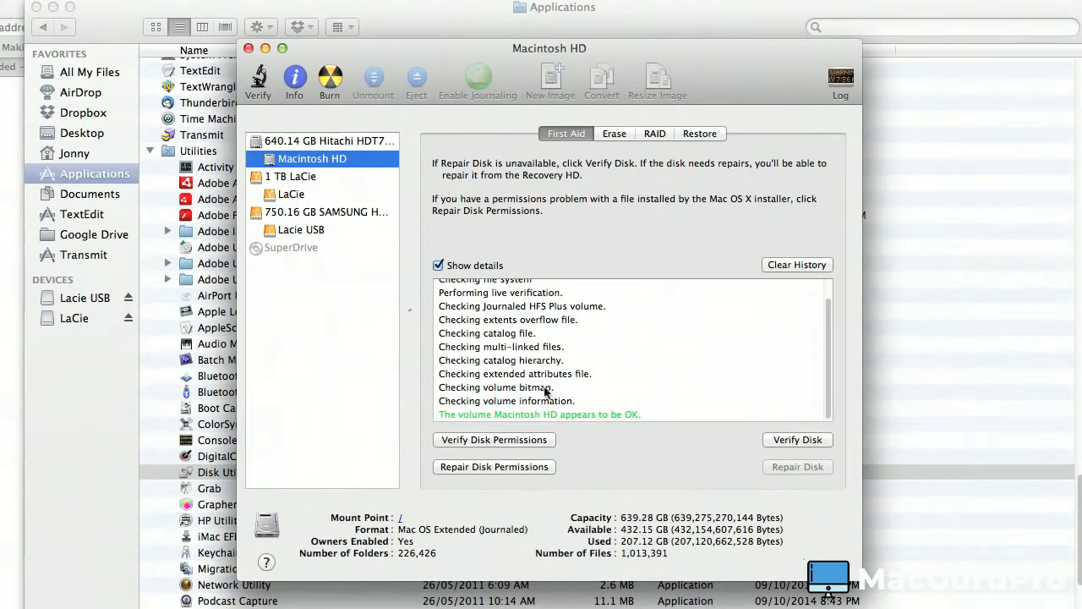
mouse_move(709, 341)
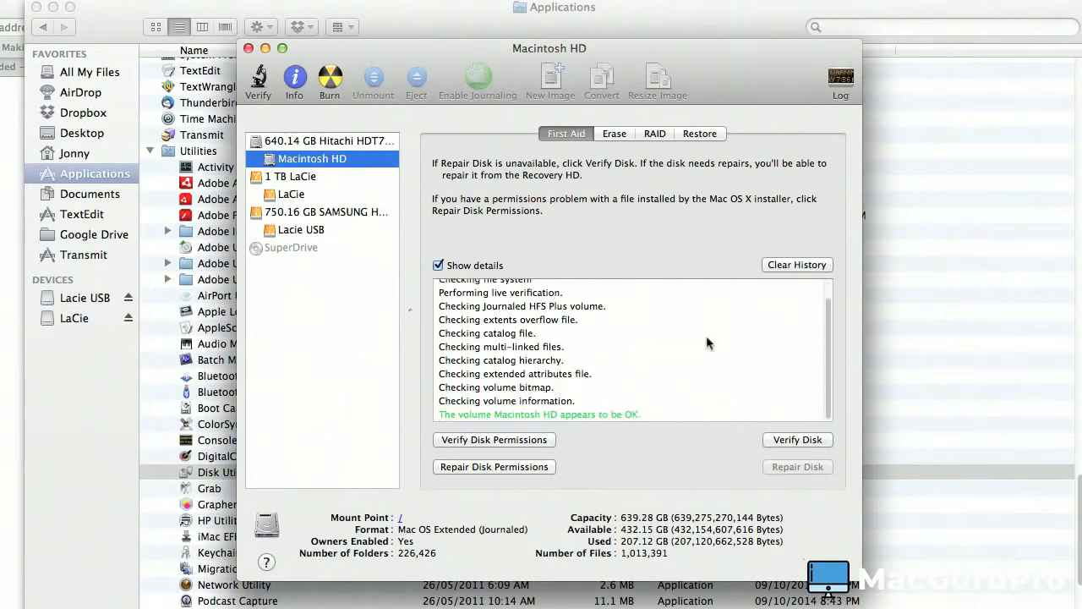
mouse_move(612, 428)
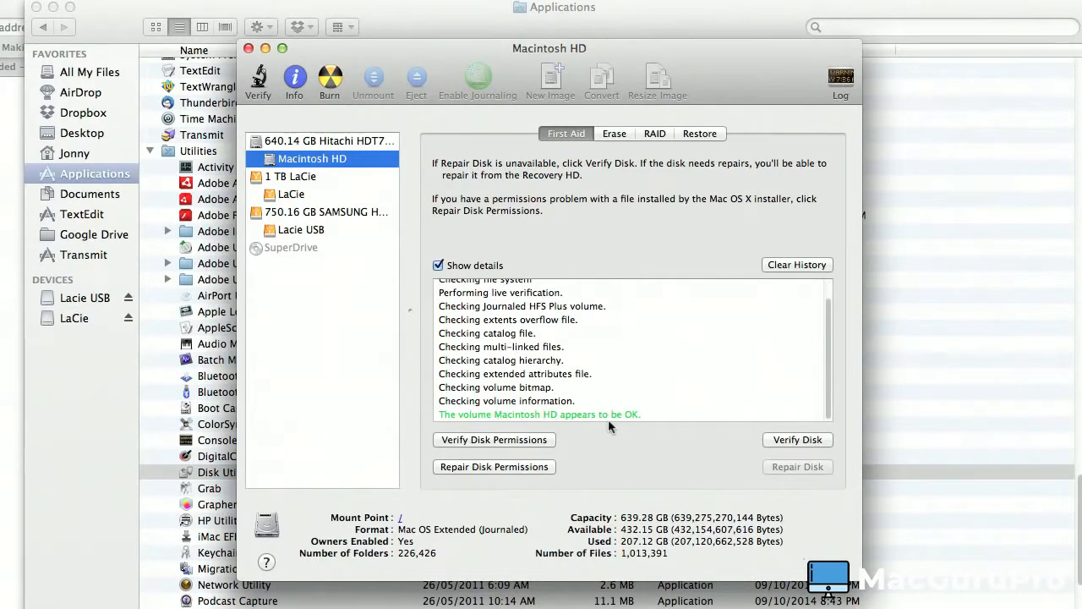
mouse_move(361, 321)
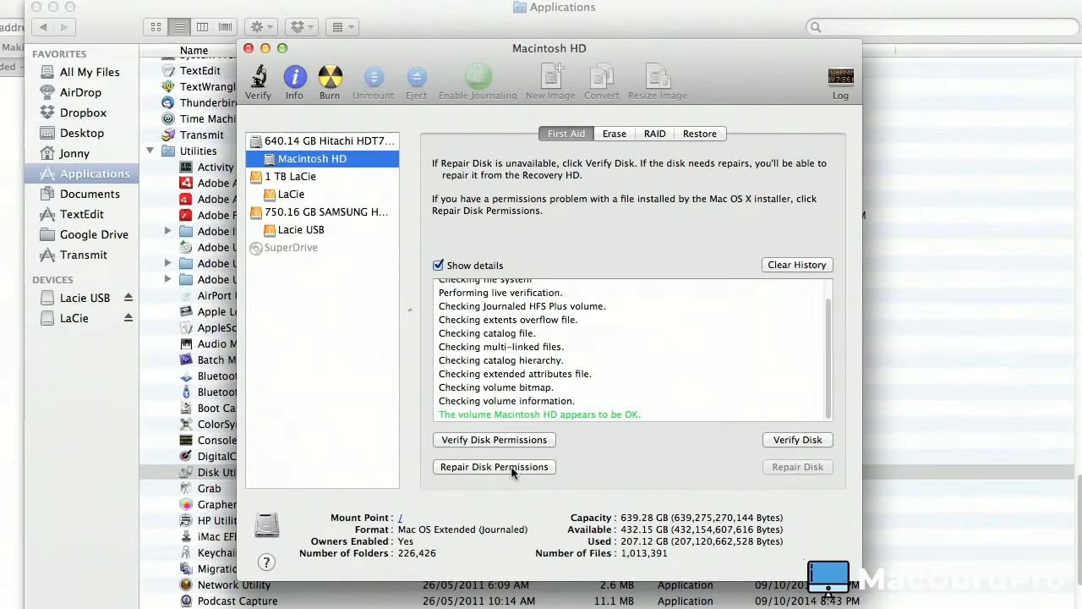
Step: Run Repair Disk Permissions on Macintosh HD
click(494, 467)
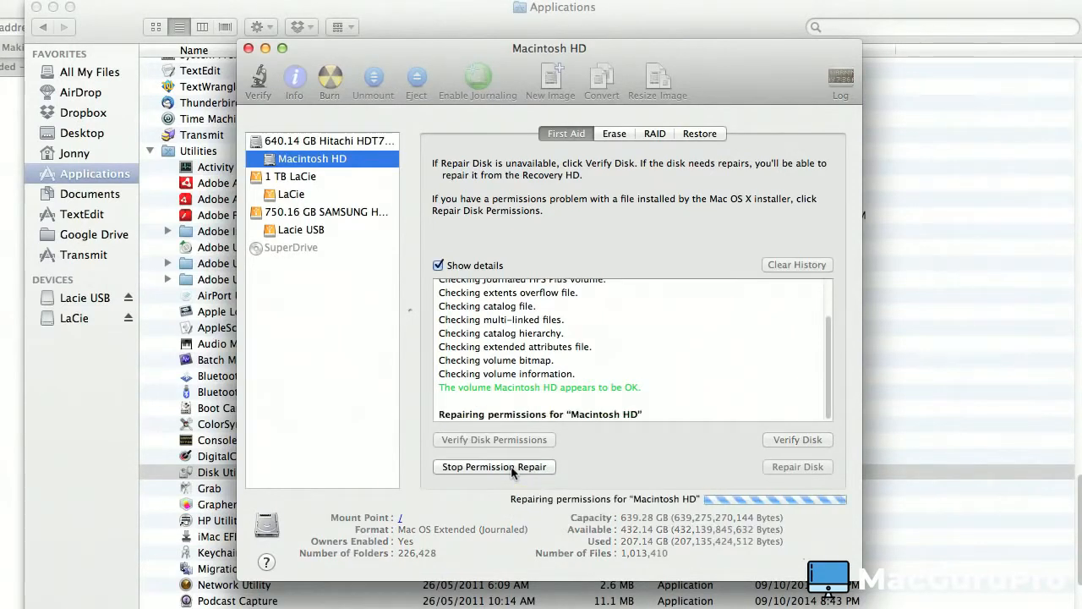
mouse_move(668, 454)
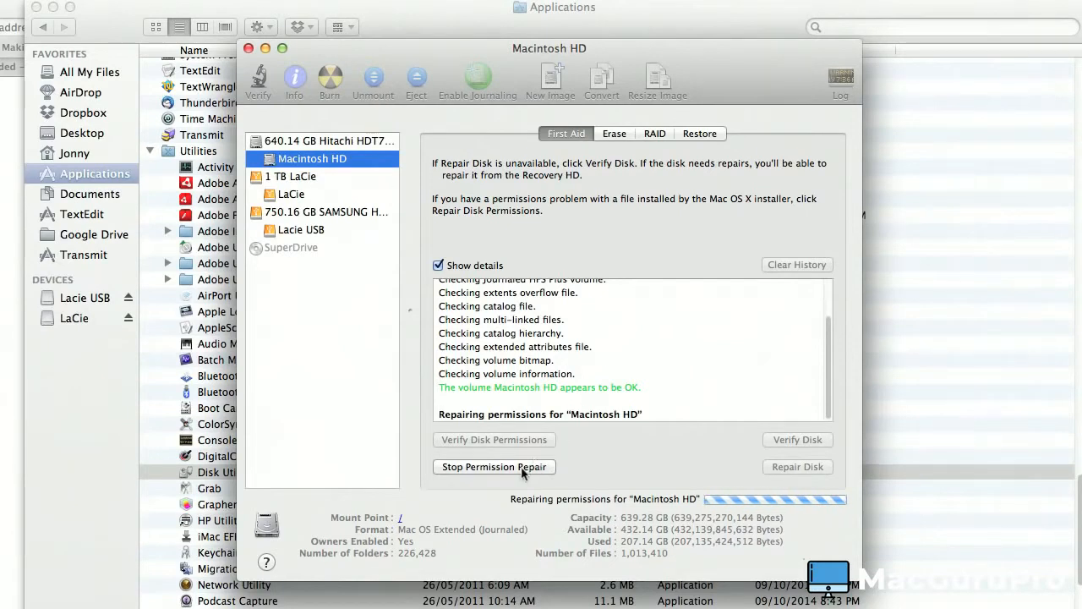
mouse_move(795, 439)
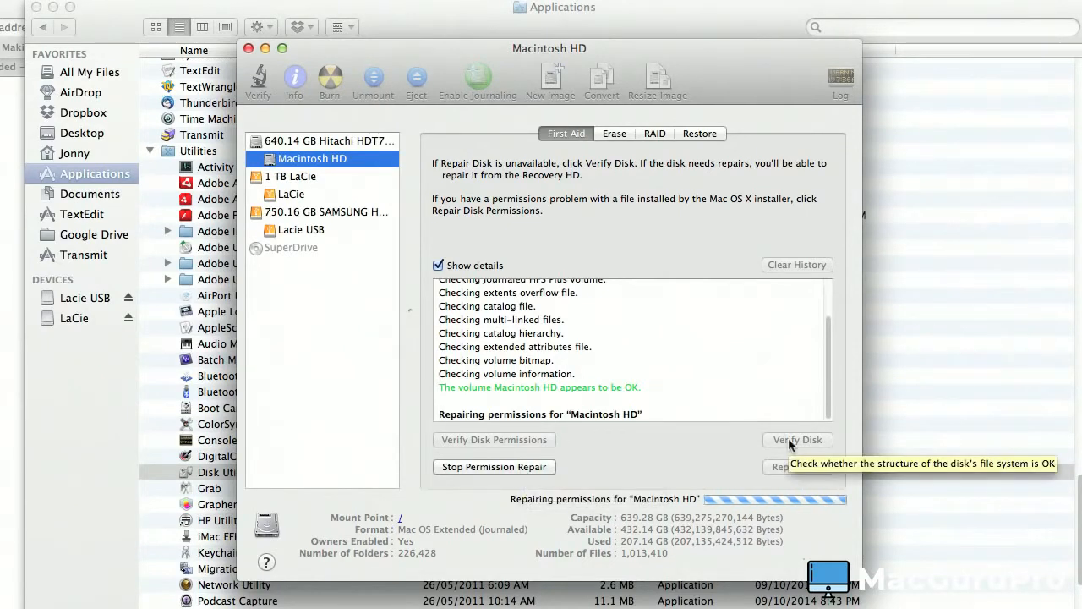
mouse_move(893, 463)
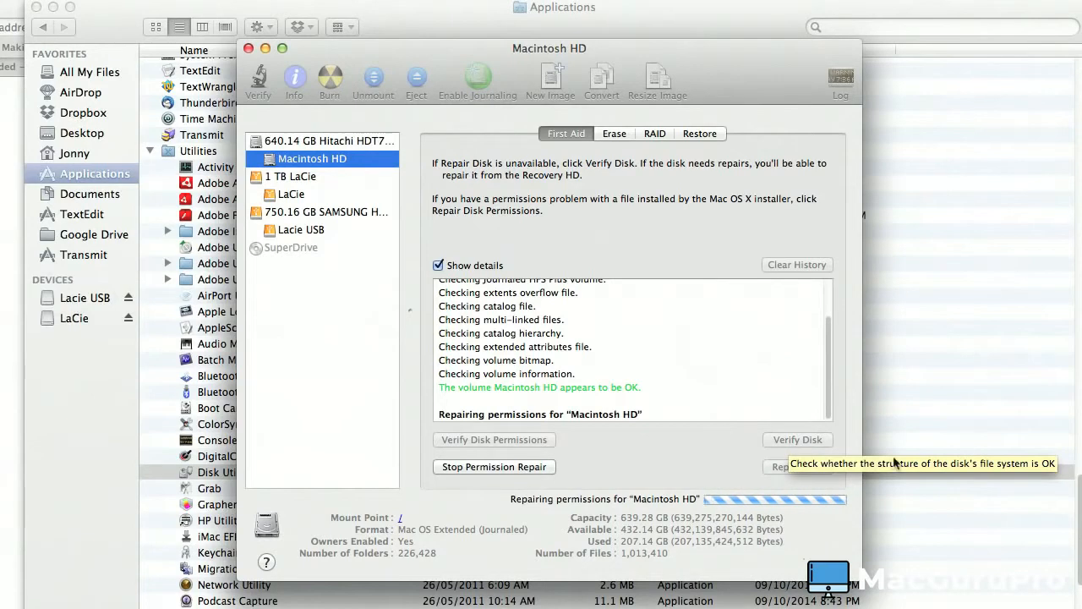
mouse_move(792, 467)
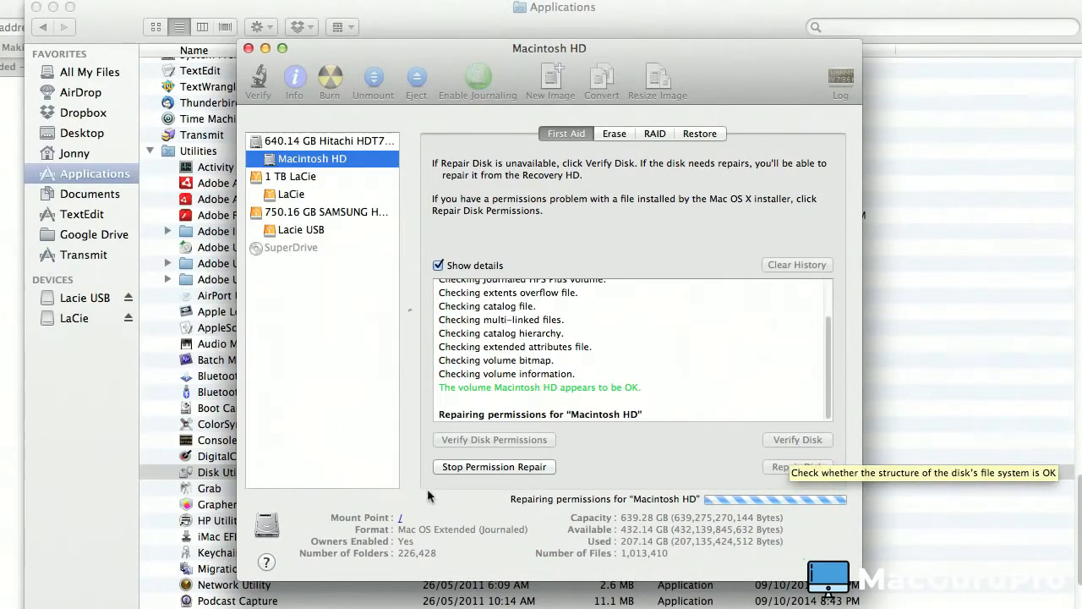
mouse_move(673, 337)
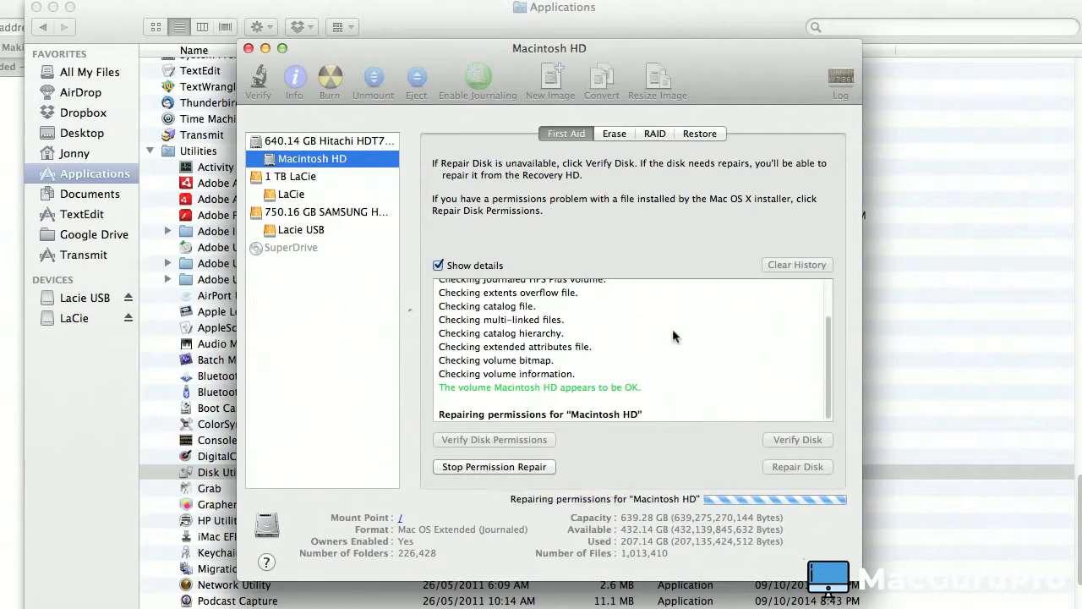
mouse_move(623, 420)
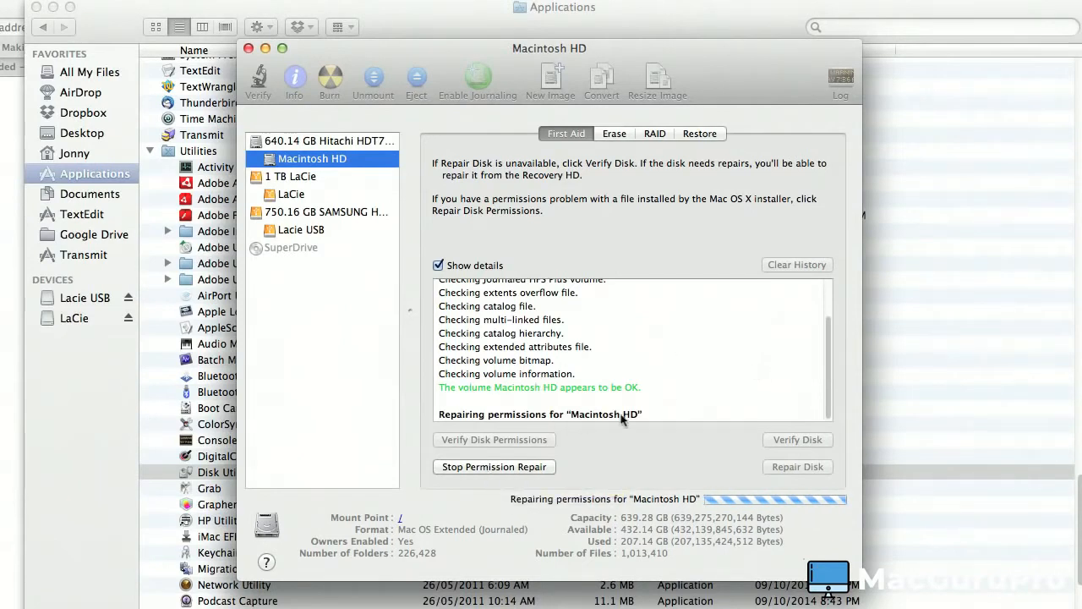
mouse_move(584, 381)
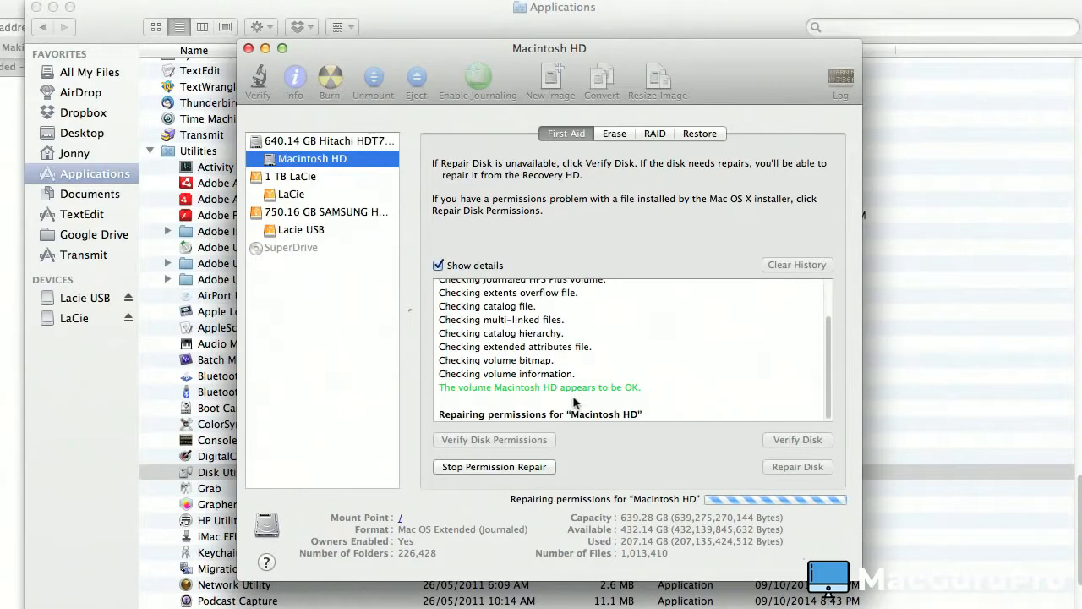
mouse_move(602, 376)
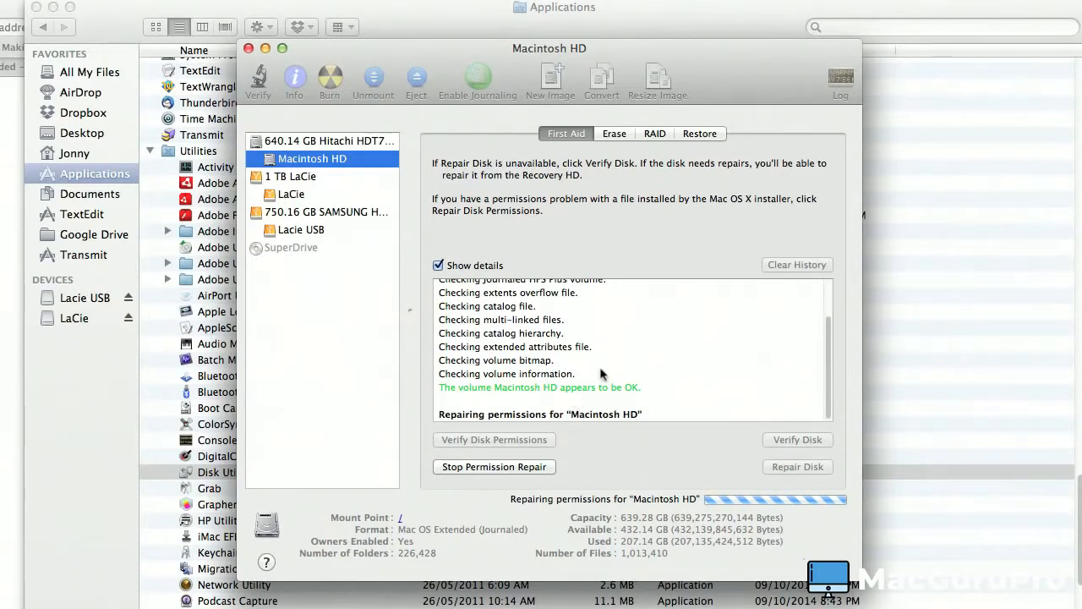
mouse_move(592, 376)
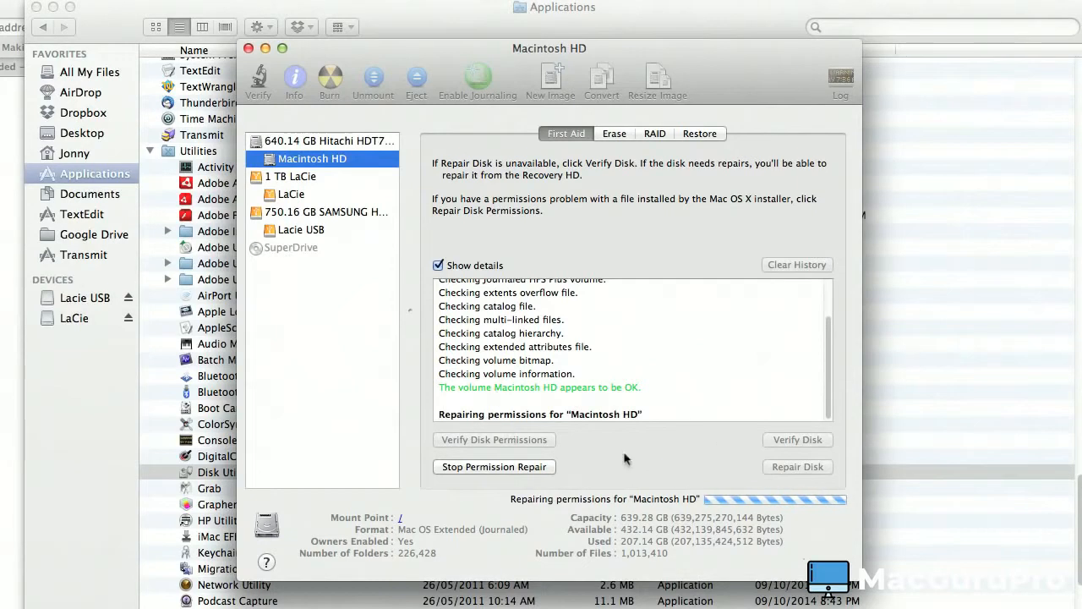
mouse_move(670, 388)
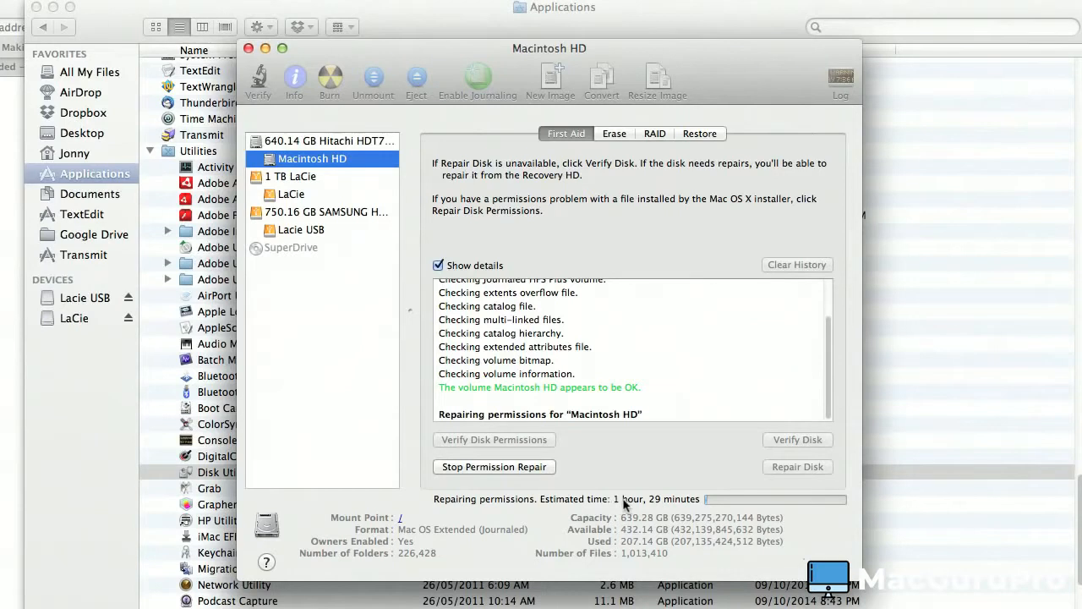
mouse_move(482, 474)
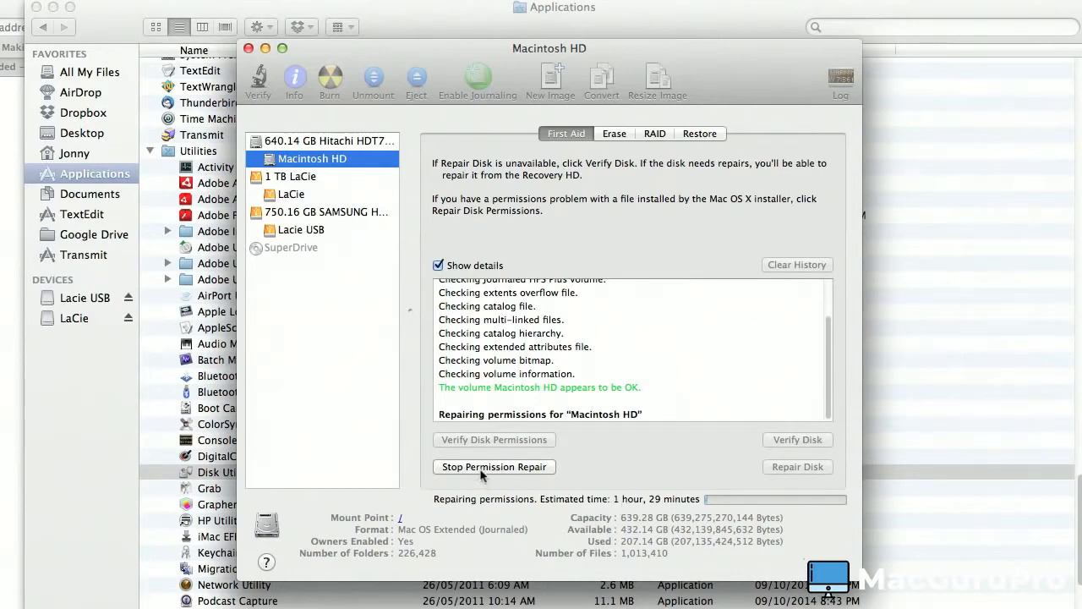
mouse_move(595, 372)
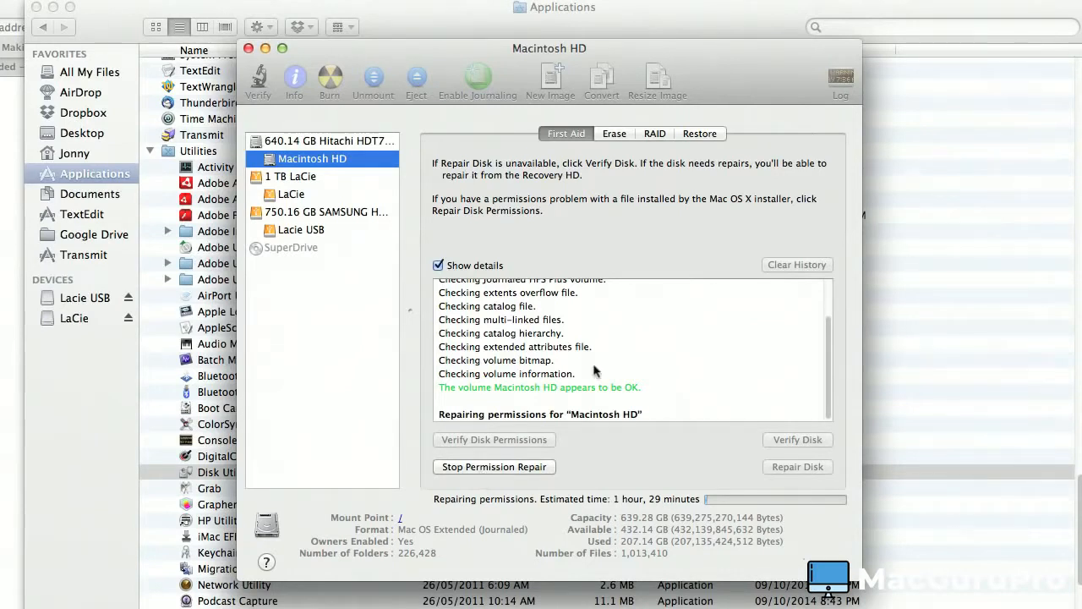
mouse_move(648, 461)
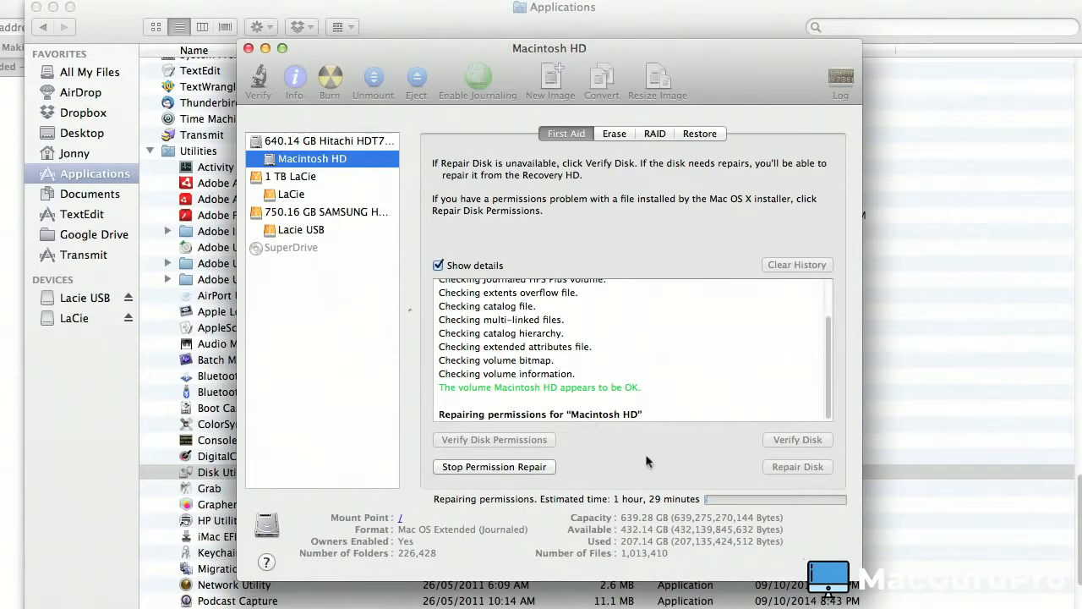
mouse_move(448, 487)
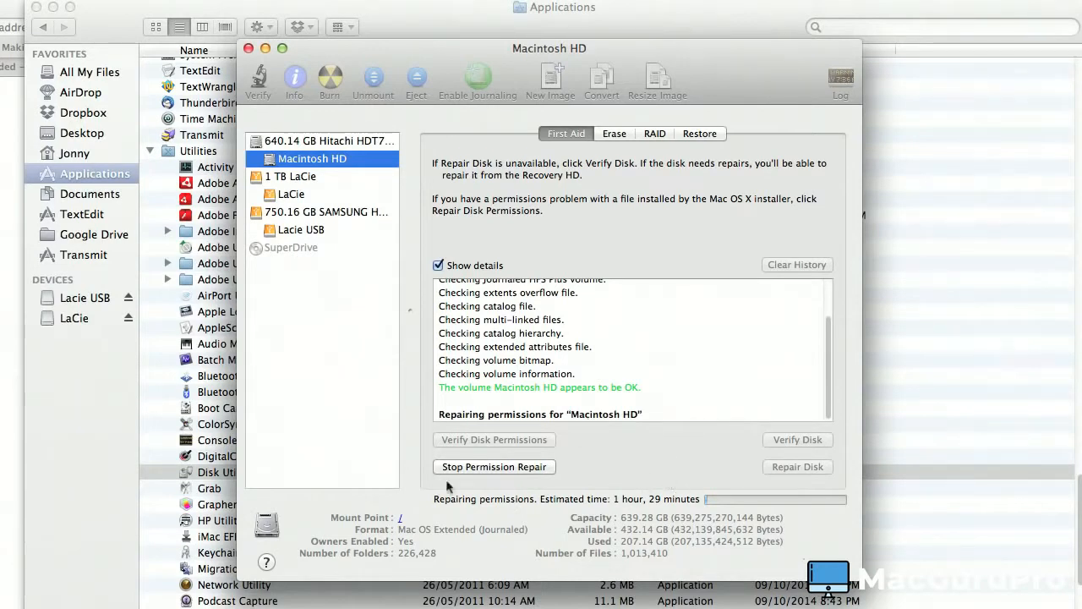
mouse_move(575, 407)
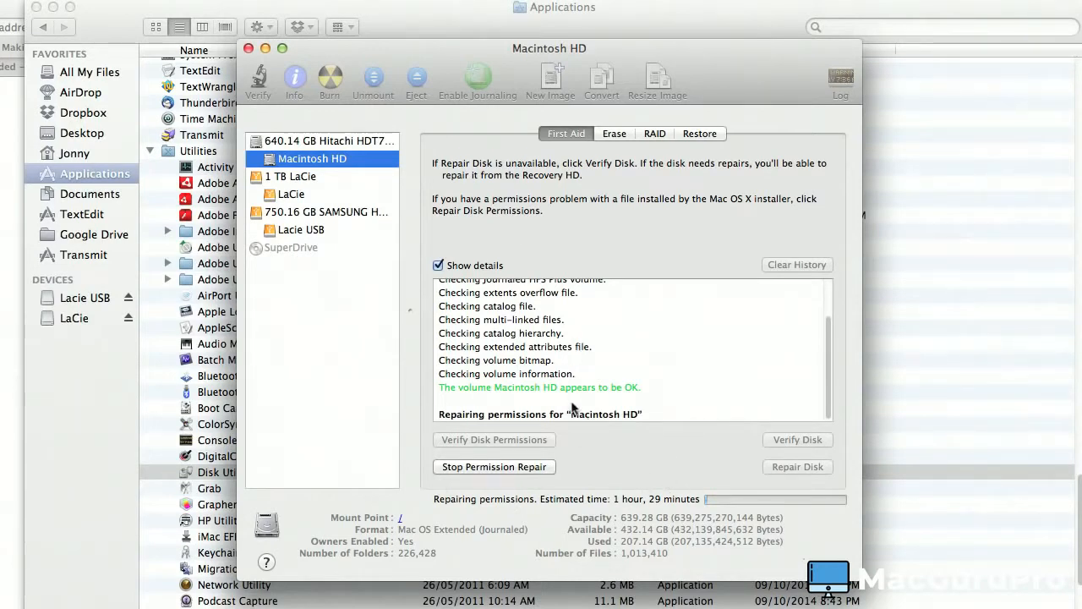
mouse_move(404, 437)
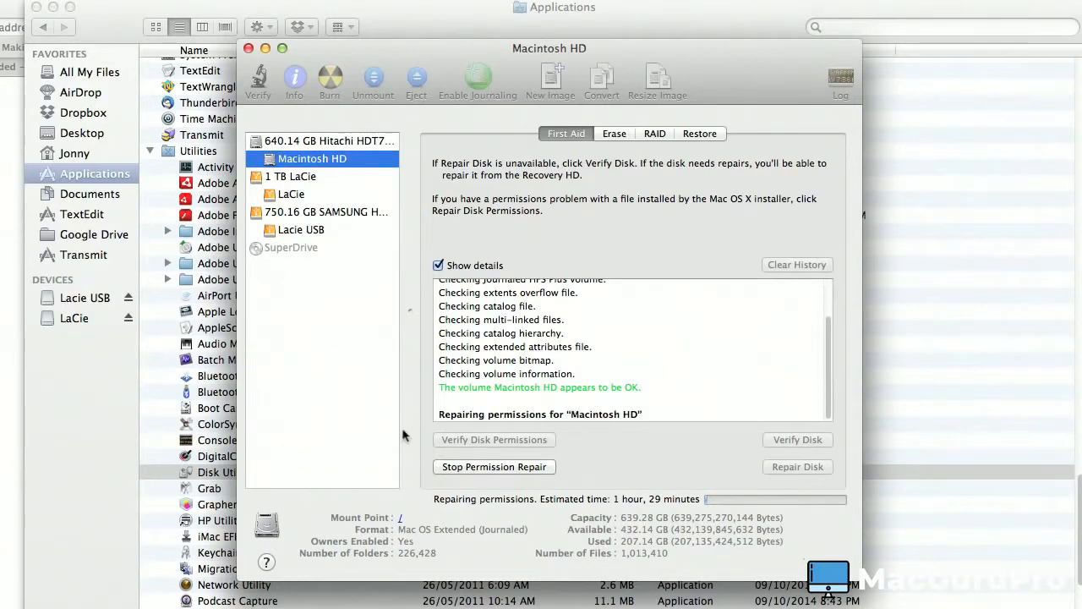
mouse_move(392, 223)
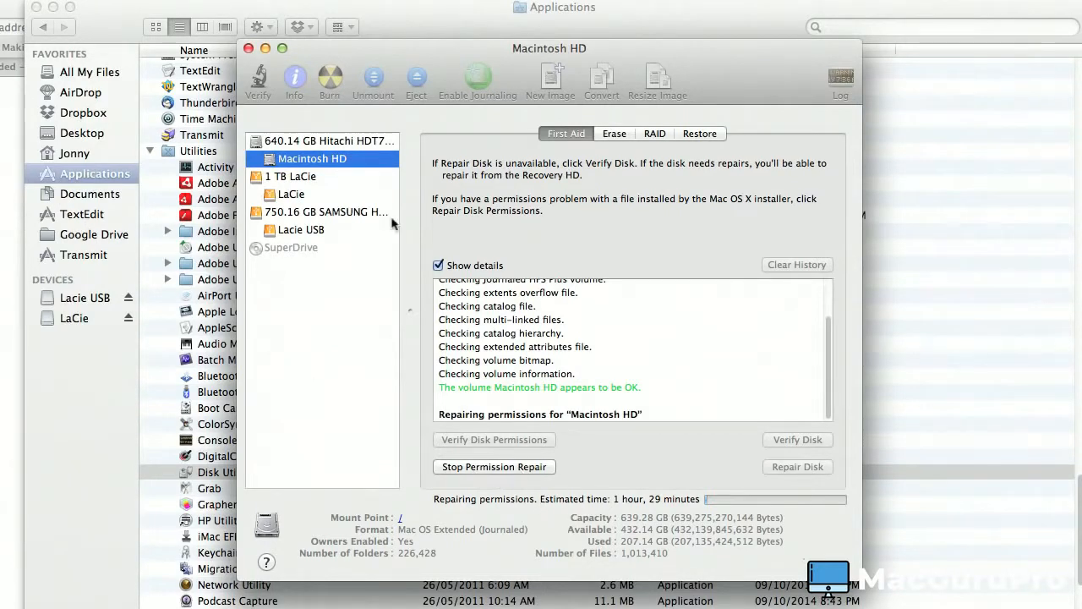
mouse_move(566, 304)
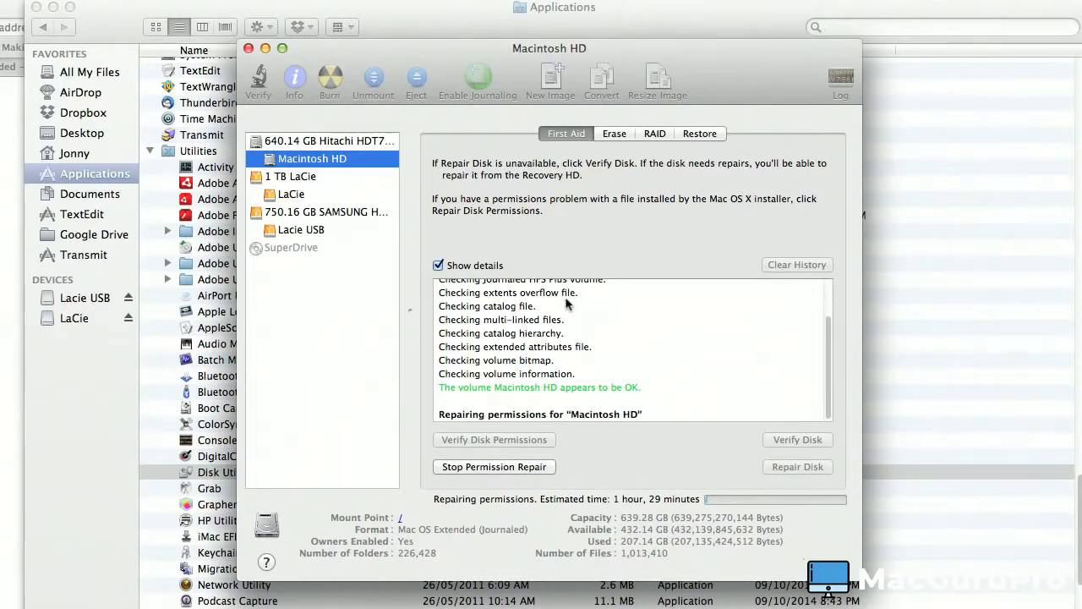
mouse_move(693, 327)
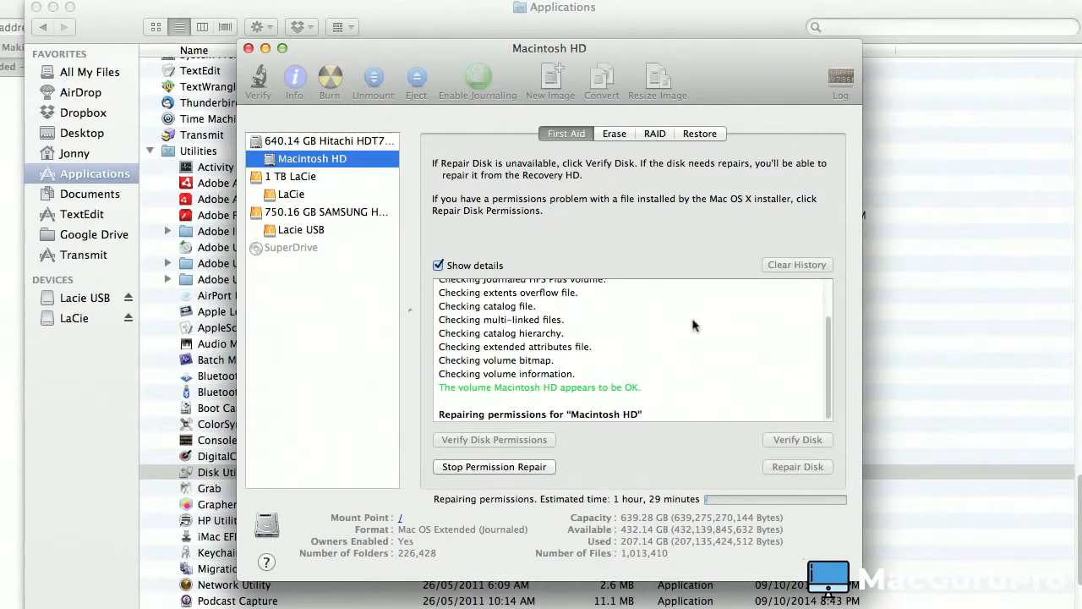
mouse_move(620, 353)
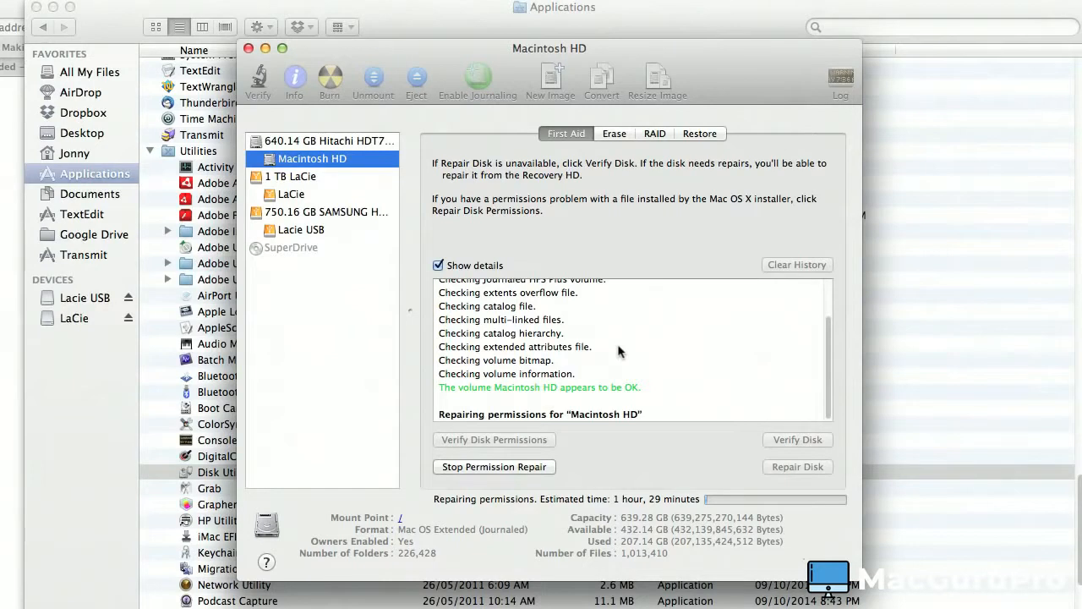